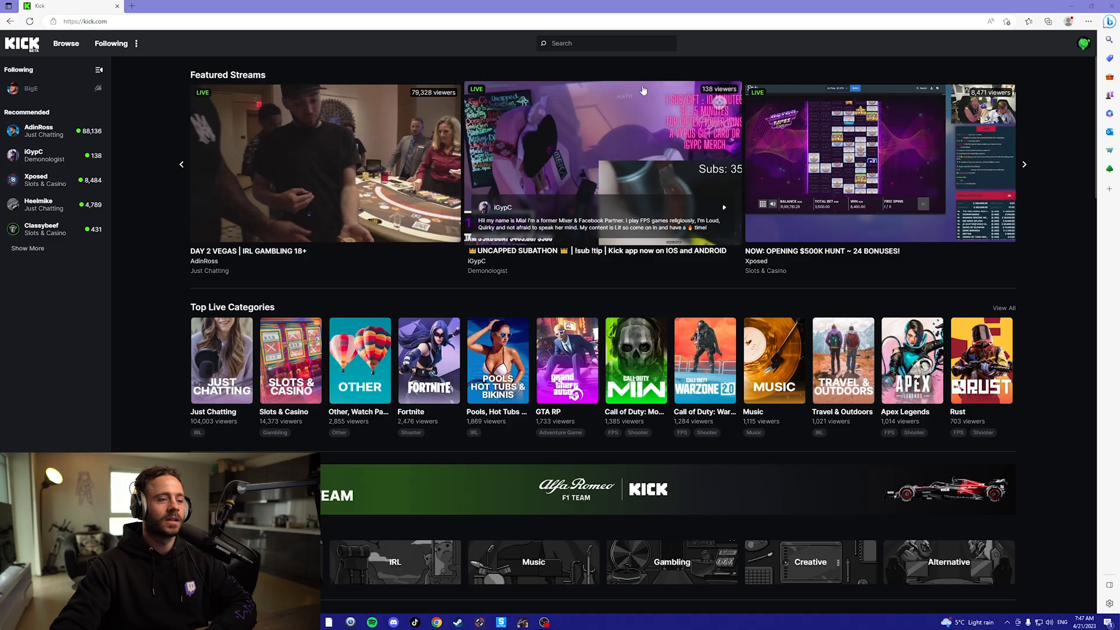
mouse_move(791, 35)
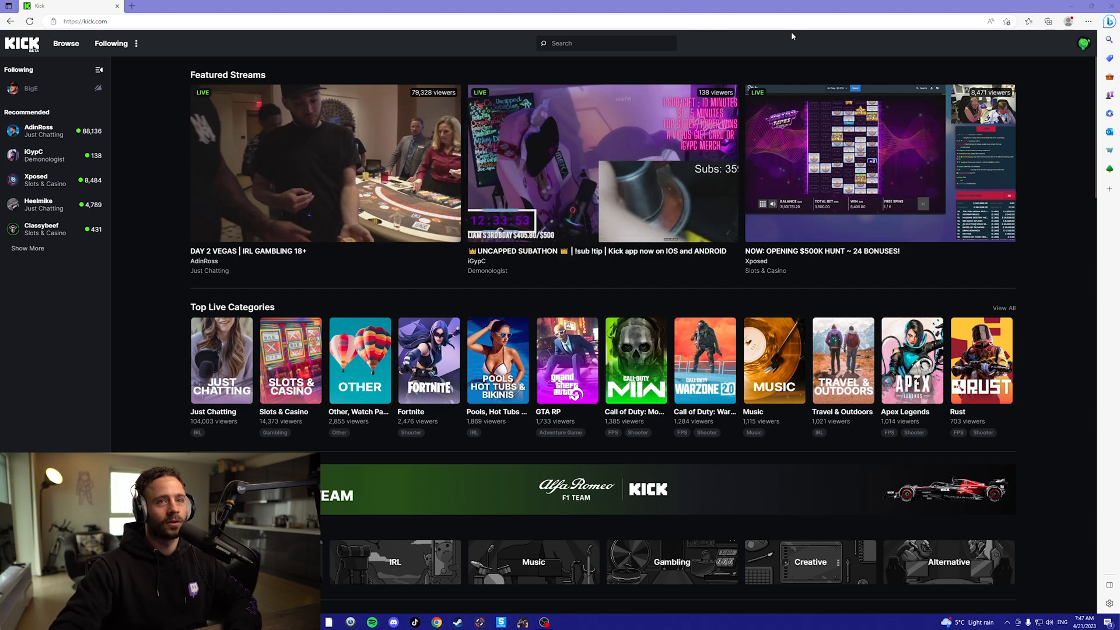
Step: Open Kick's Creator Dashboard Stream Key page and copy the stream URL
left_click(1083, 43)
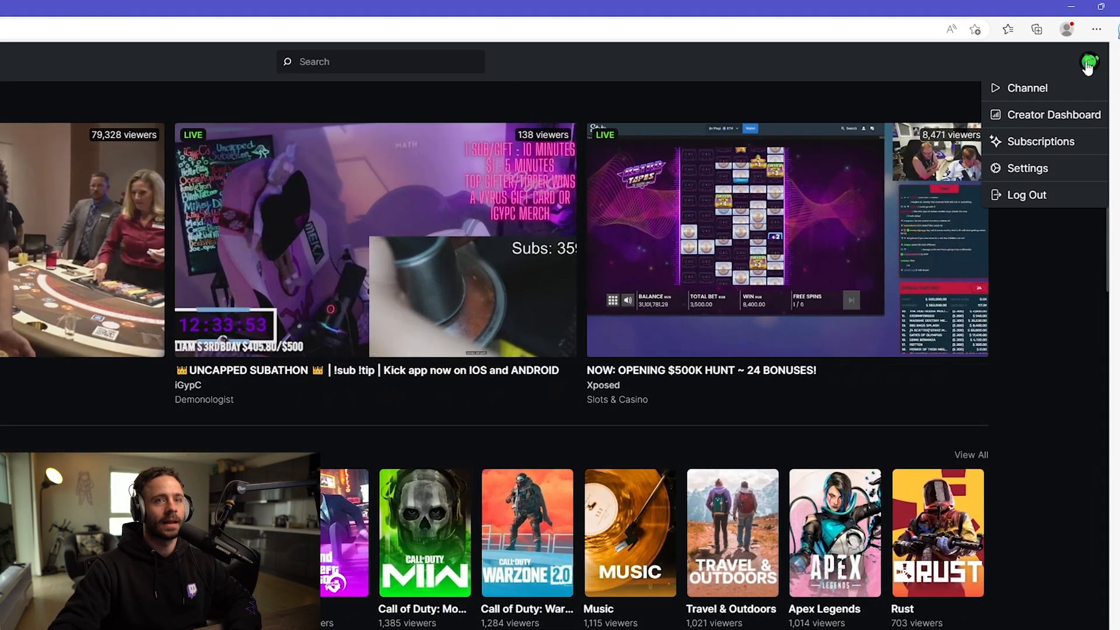
left_click(1056, 114)
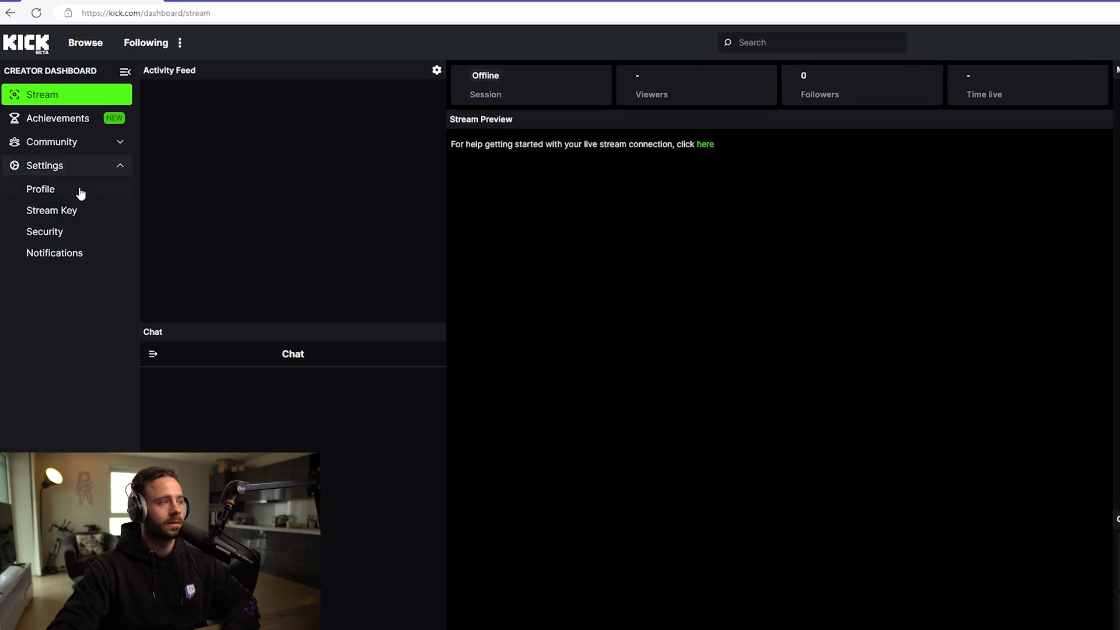
left_click(52, 210)
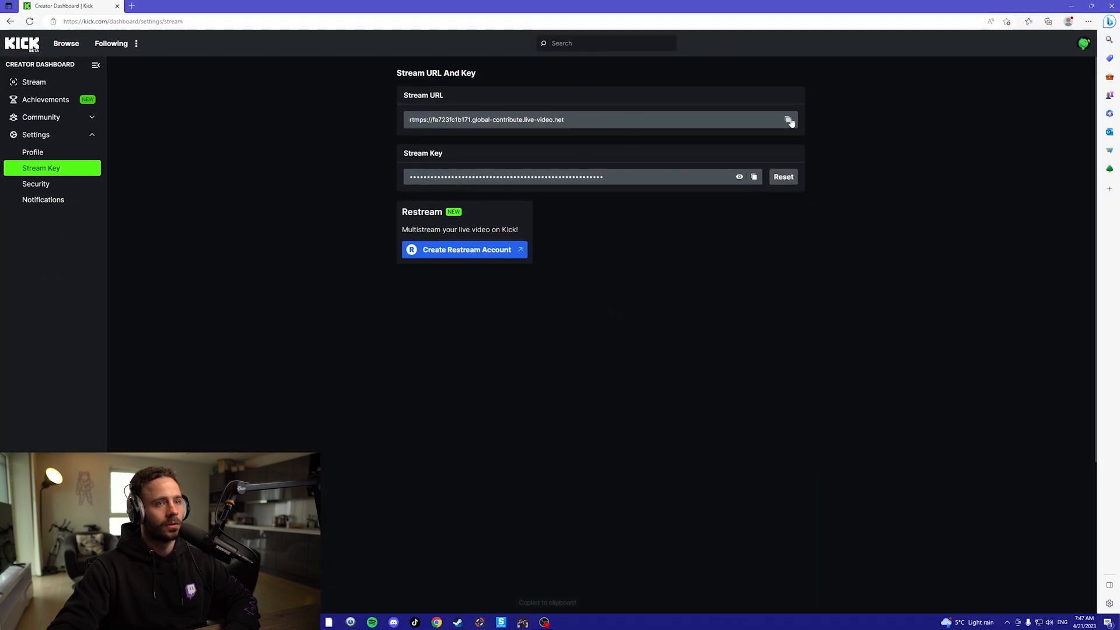
mouse_move(544, 622)
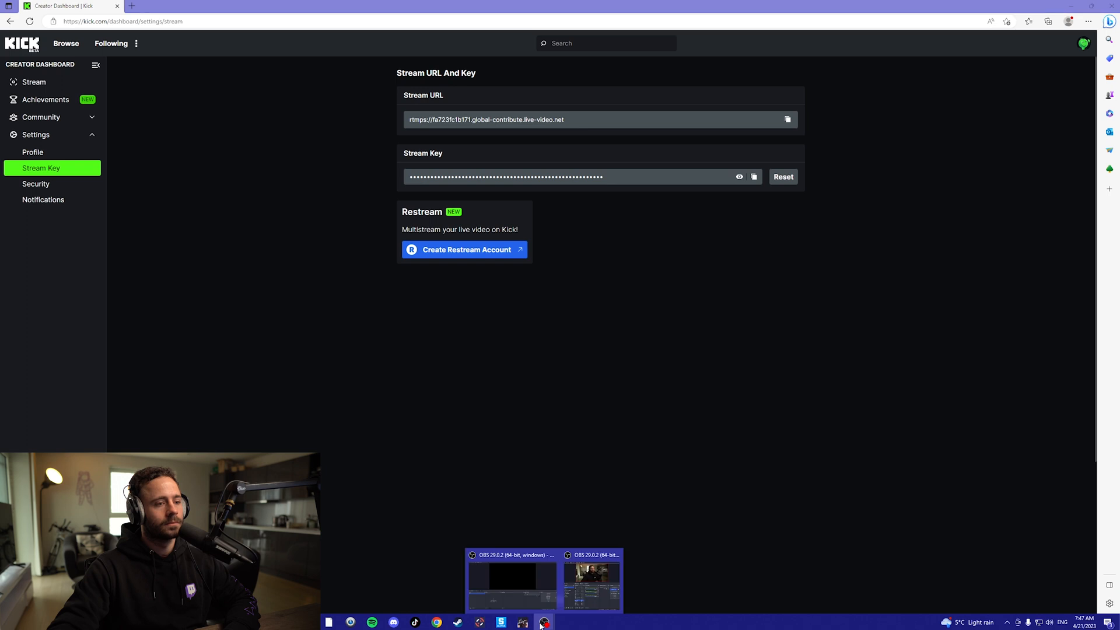
Step: Set the OBS stream service to Custom with server rtmps://fa723fc1b171.global-contribute.live-video.net
left_click(511, 579)
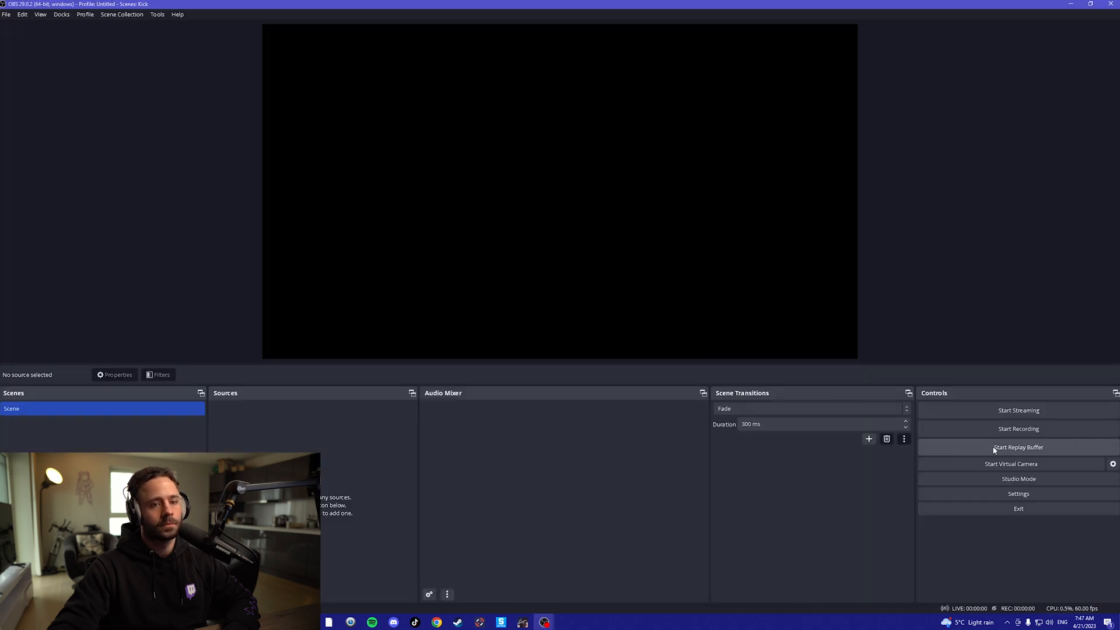
left_click(1017, 493)
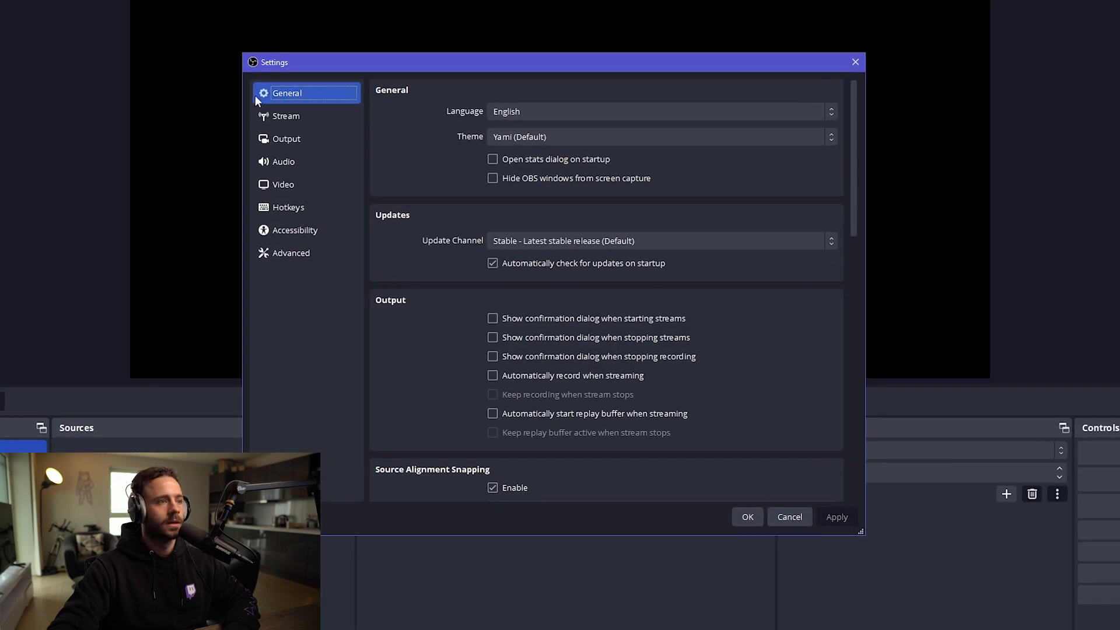
left_click(286, 116)
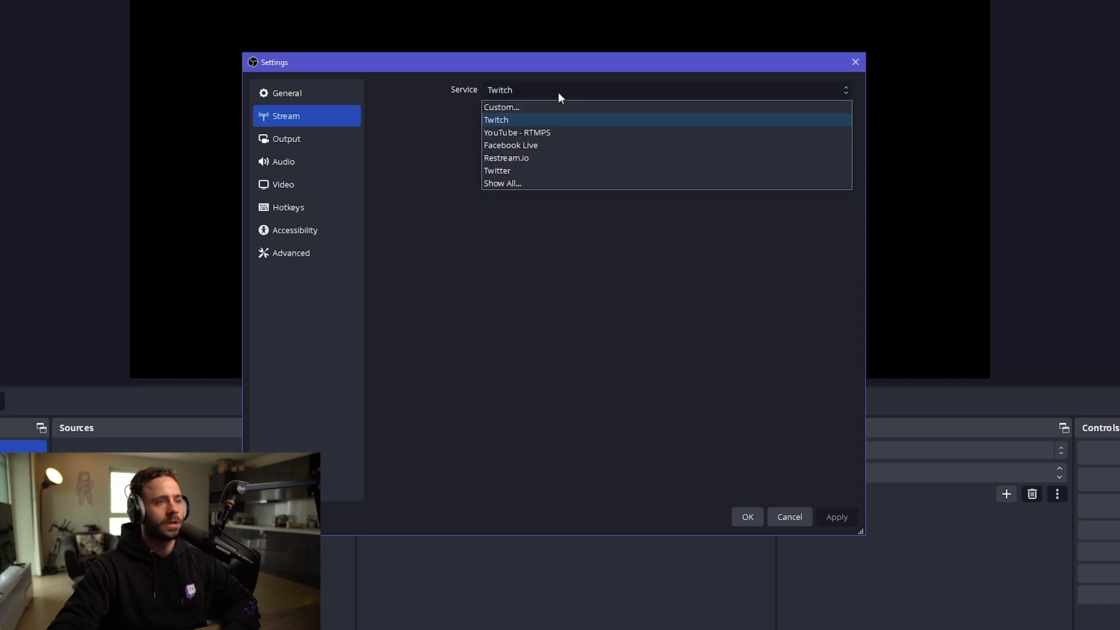
left_click(502, 106)
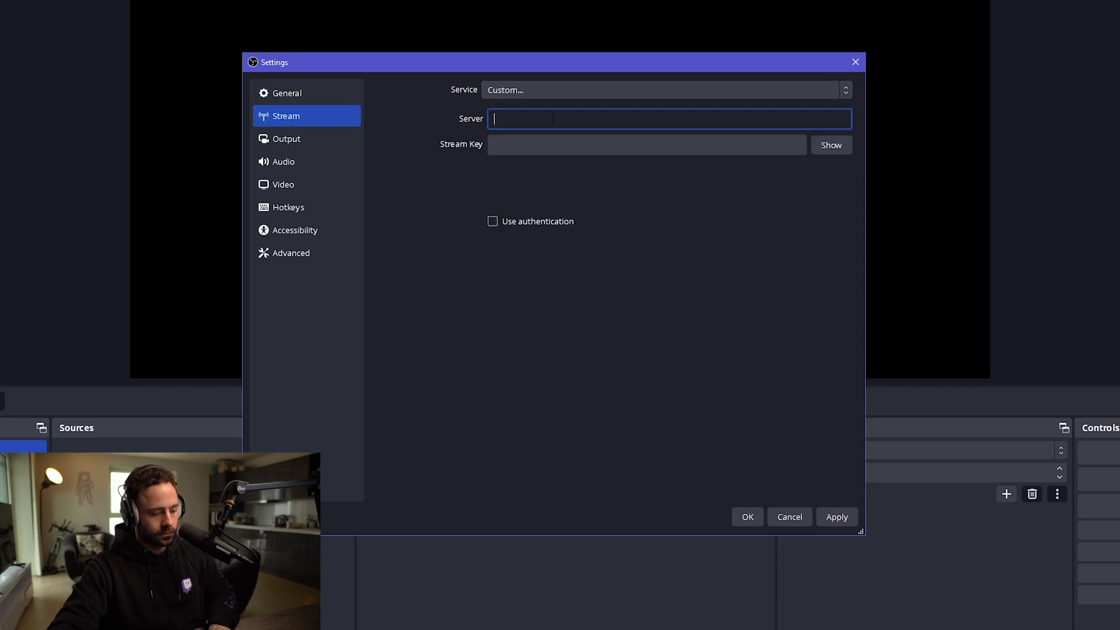
type("rtmps://fa723fc1b171.global-contribute.live-video.net")
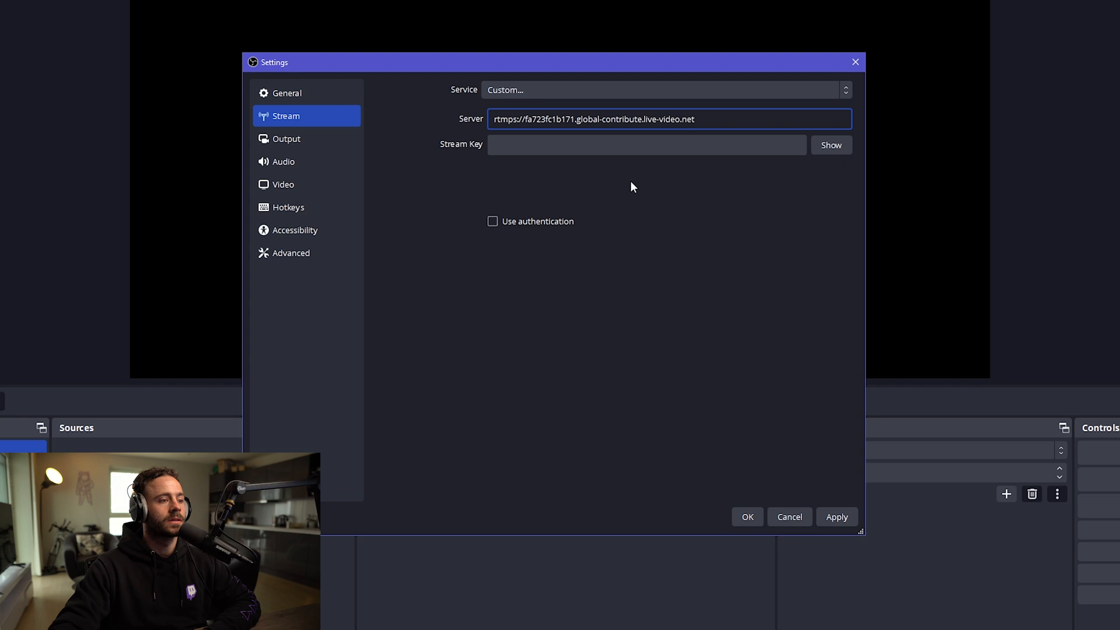
left_click(754, 176)
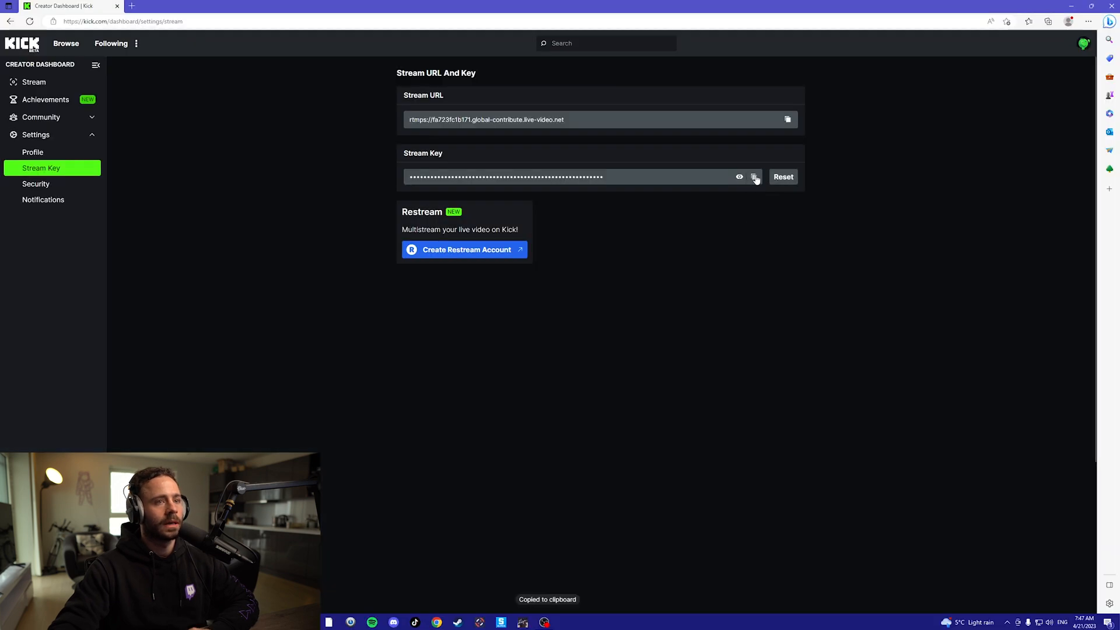
mouse_move(466, 318)
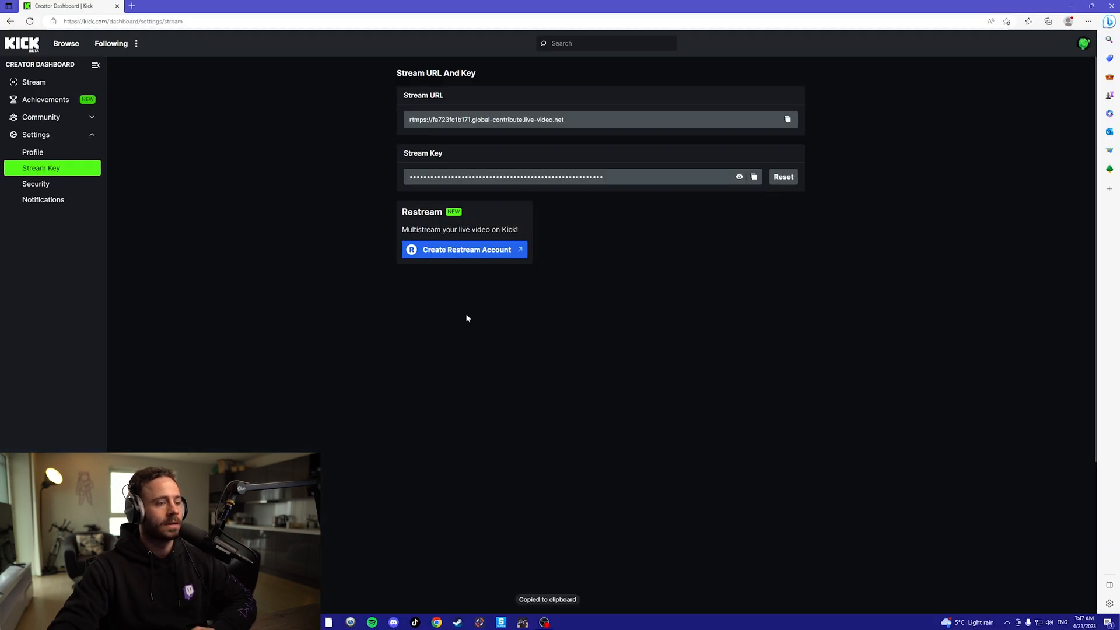
mouse_move(544, 622)
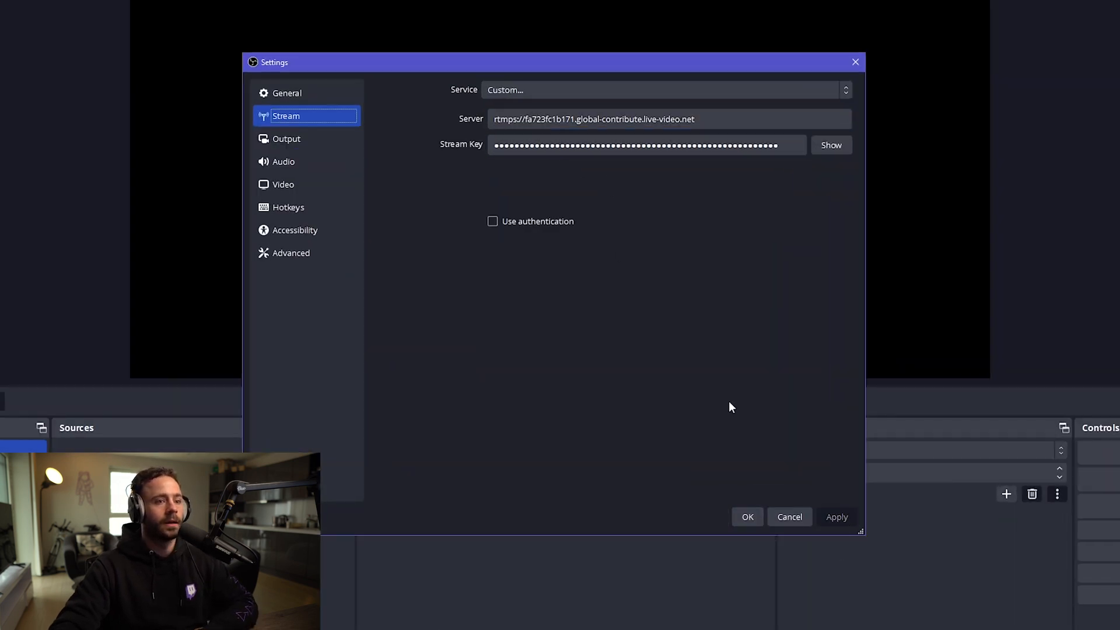
Step: Add a Kick Chat custom browser dock for kick.com/streamstrat/chatroom
left_click(109, 26)
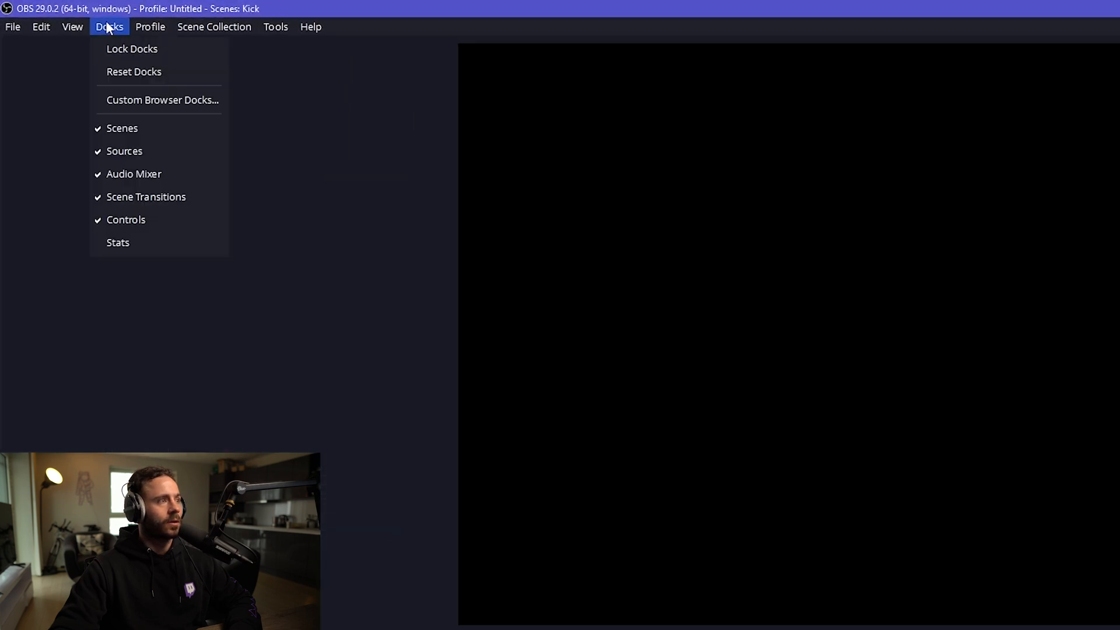
left_click(162, 99)
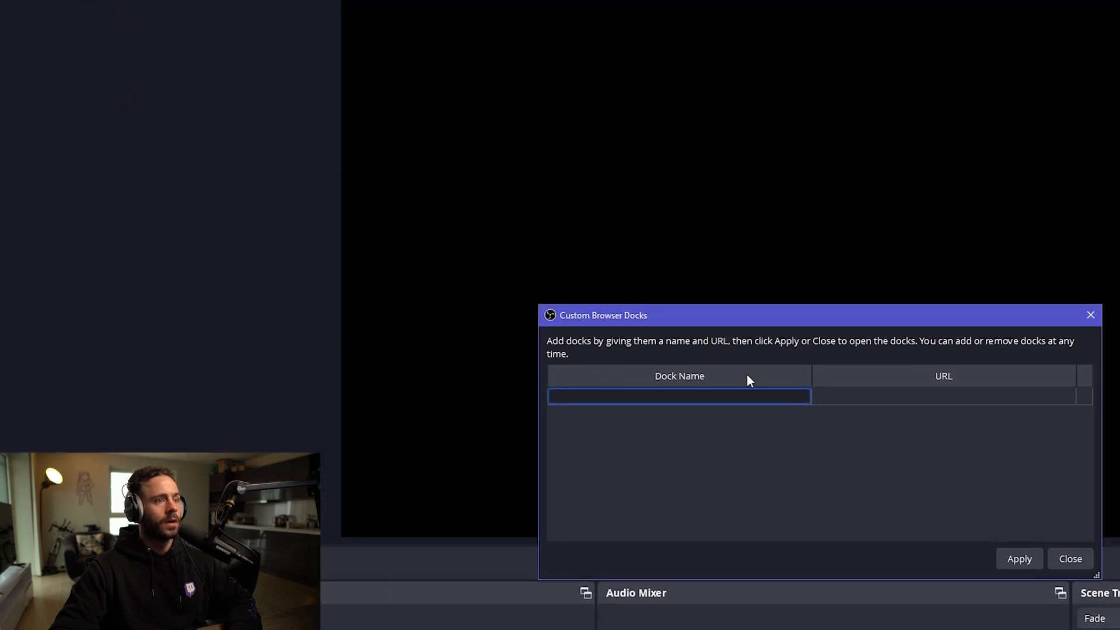
type("Kick")
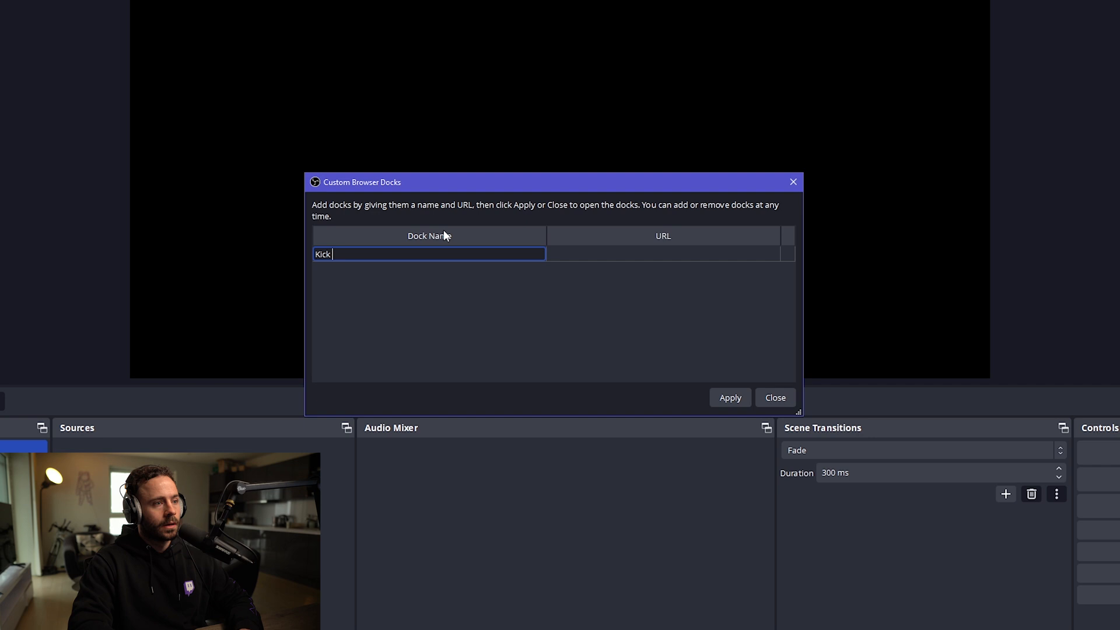
left_click(662, 254)
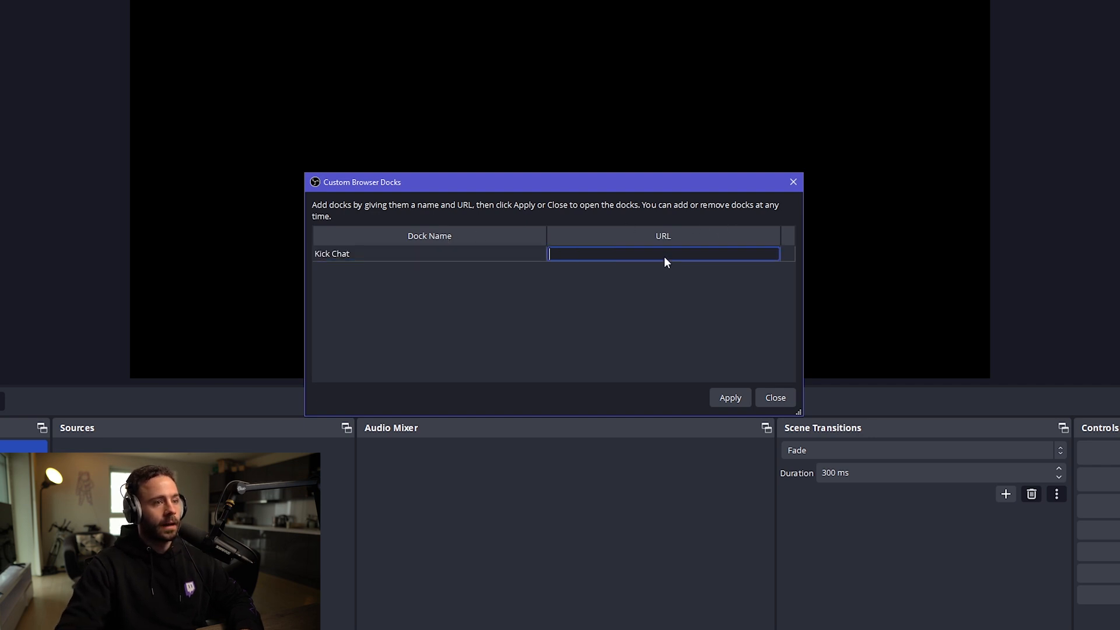
type("kick.co")
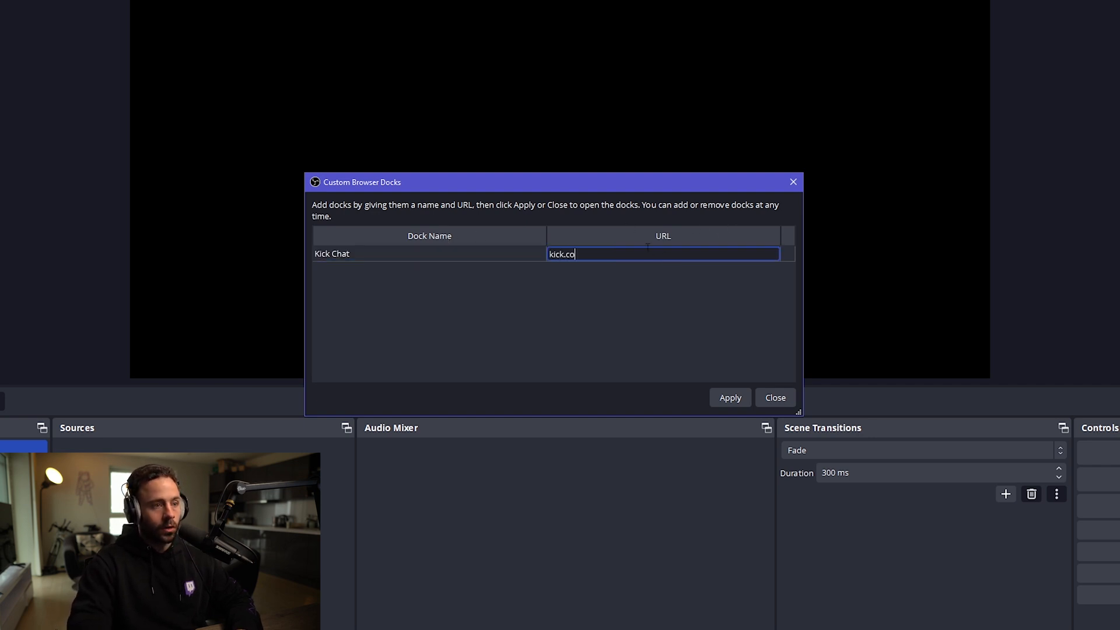
type("m/s")
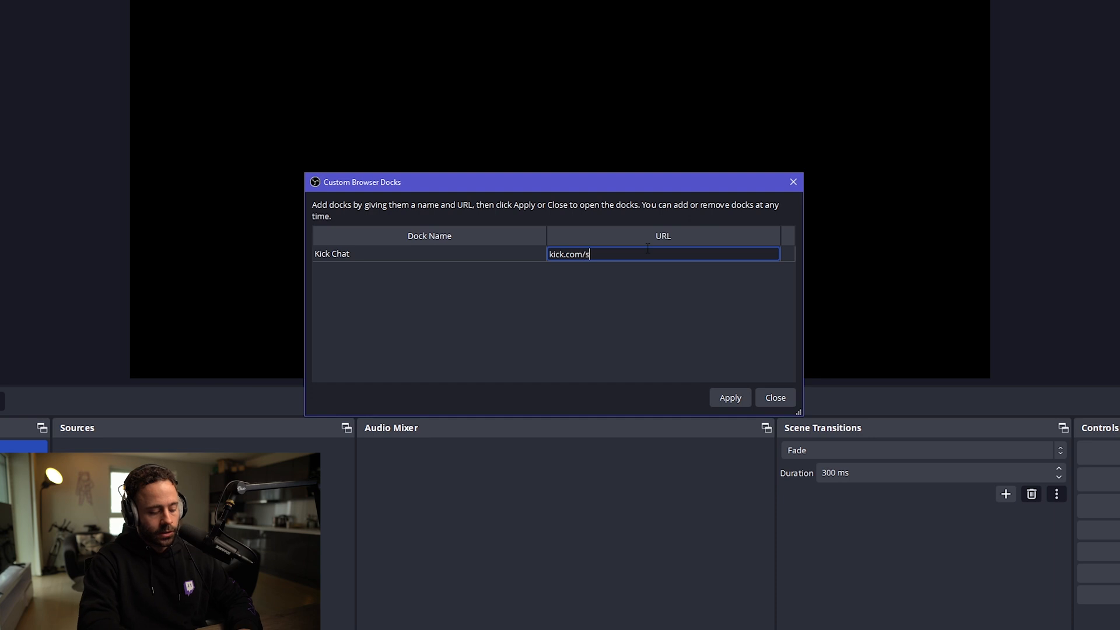
type("treamstrat")
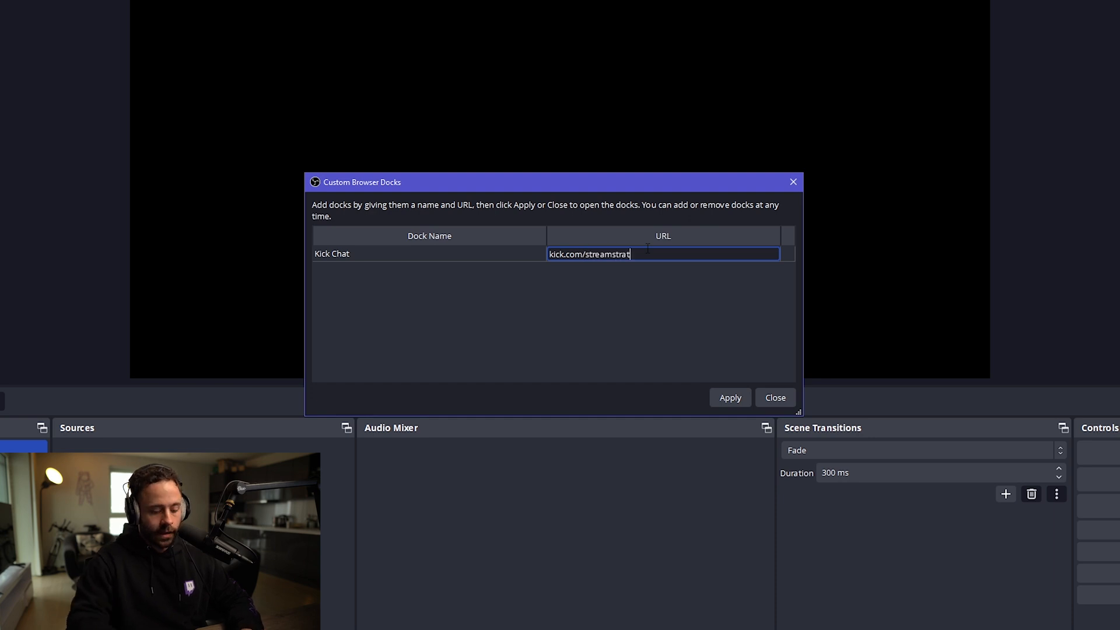
type("/chatroo")
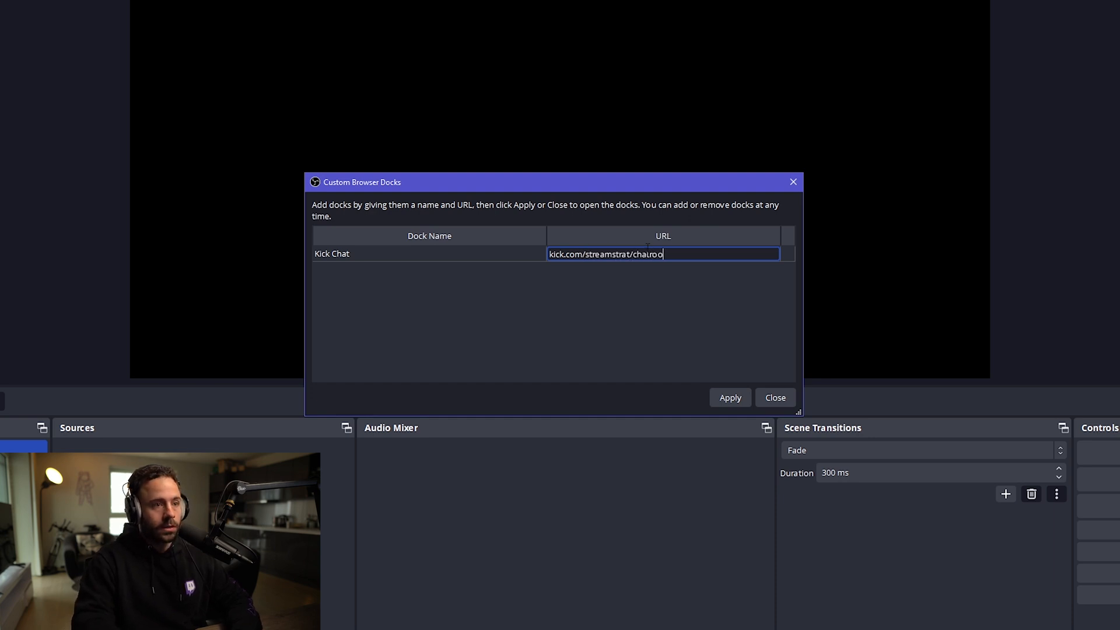
left_click(729, 398)
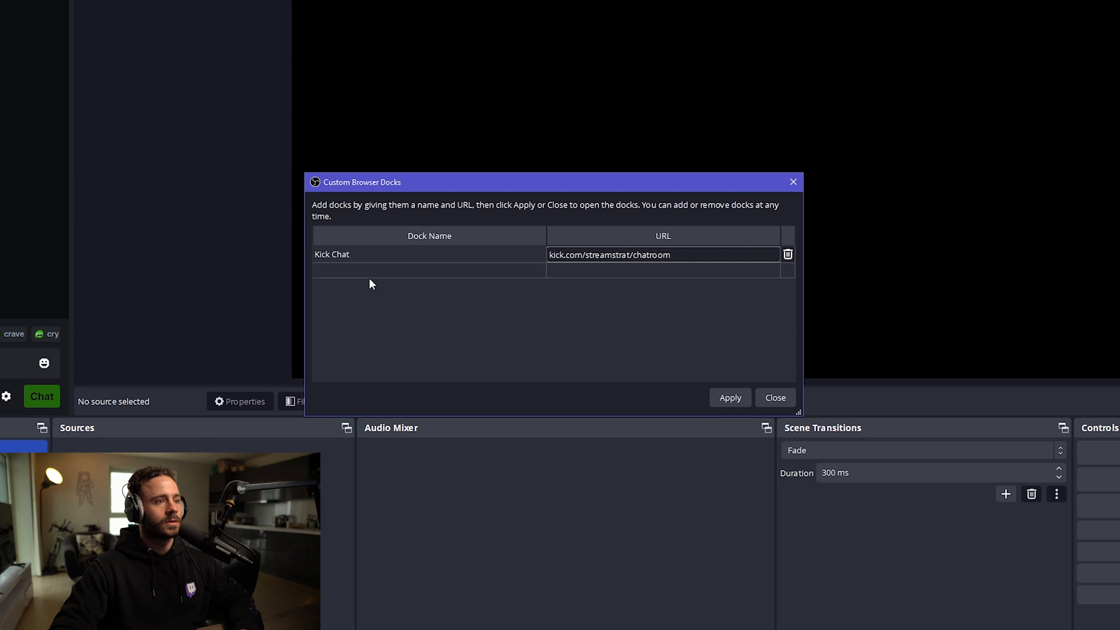
Step: Add a second browser dock named 'Kick' pointing to kick.com
type("Kick")
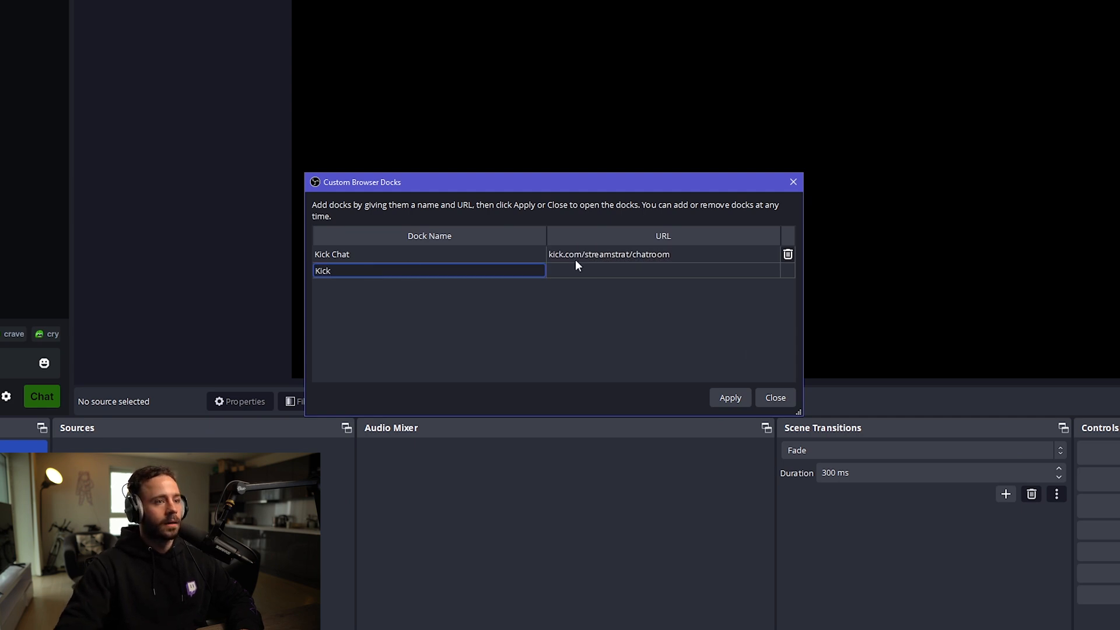
type("kick.com")
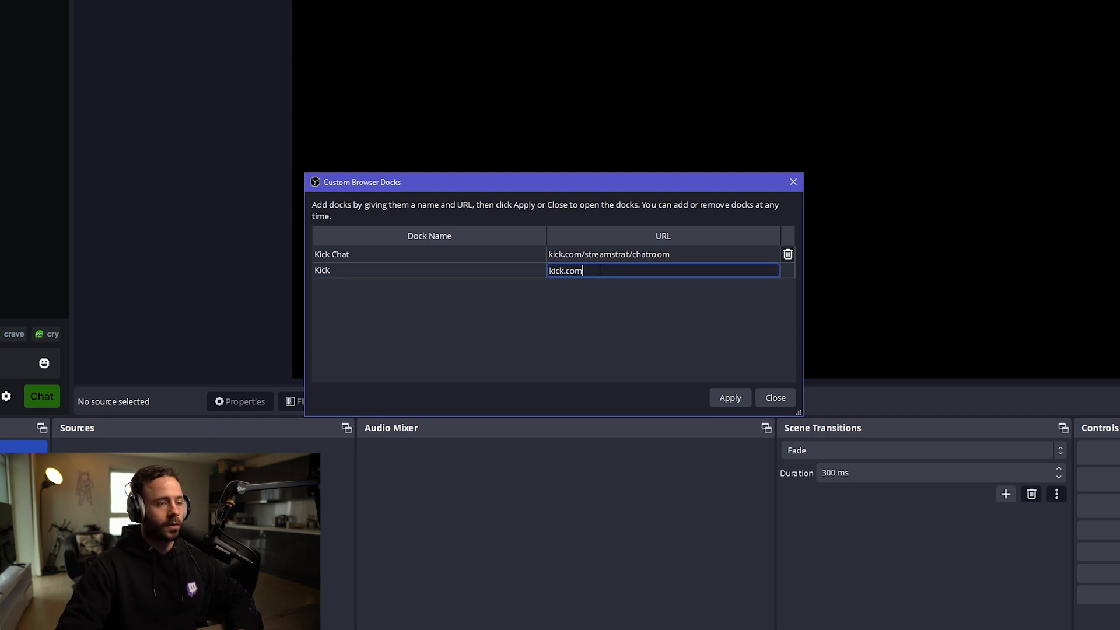
left_click(729, 398)
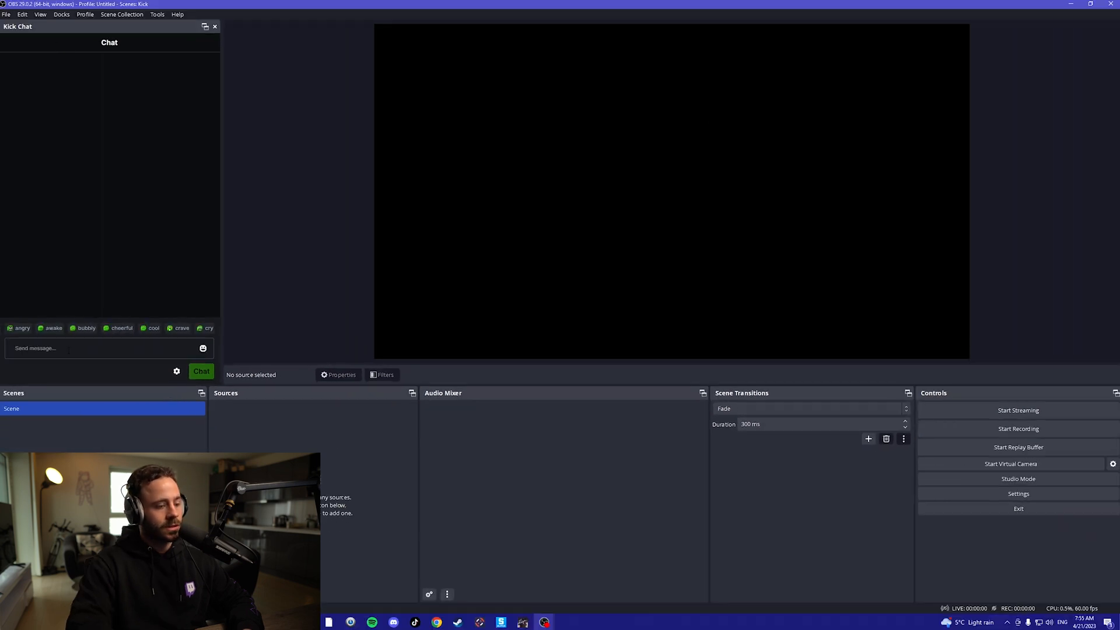
Step: Send a 'Hello' message through the Kick Chat dock
type("Hello")
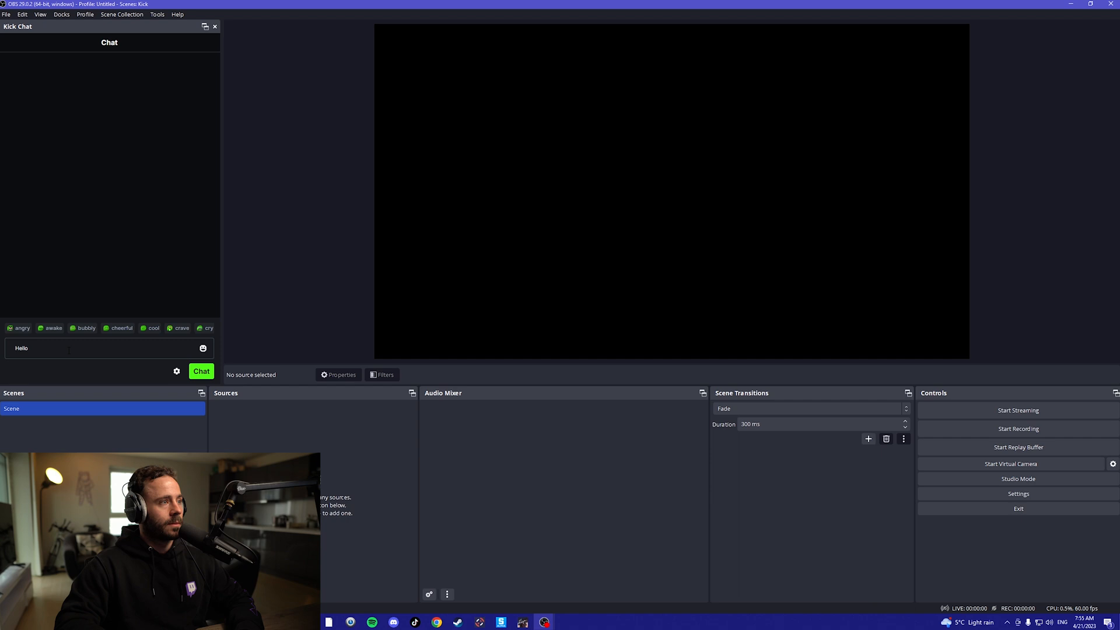
left_click(201, 370)
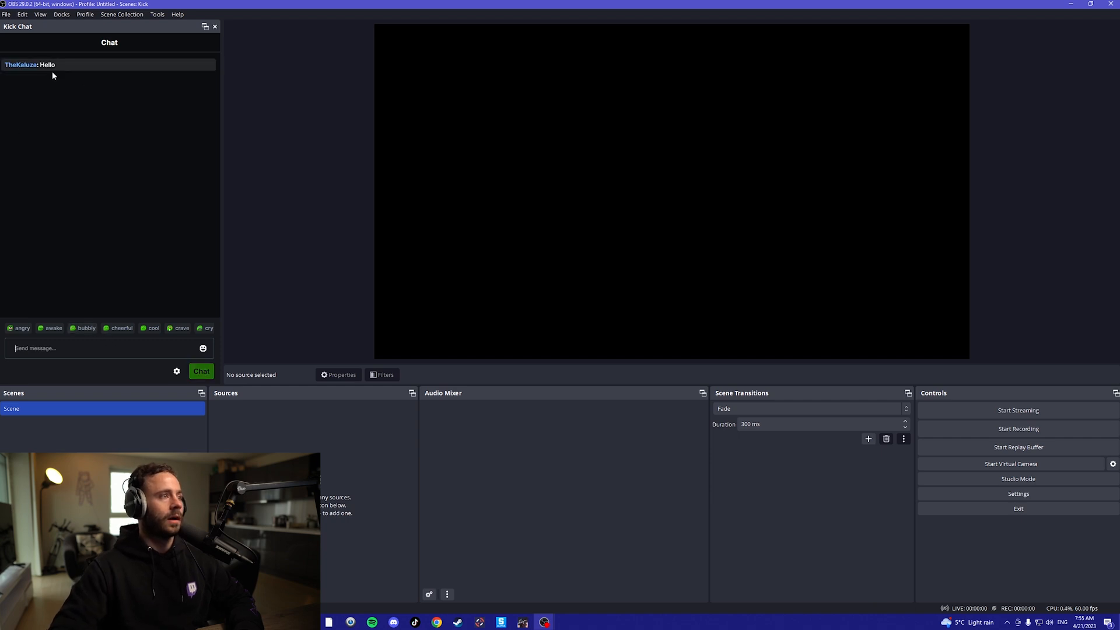
mouse_move(57, 169)
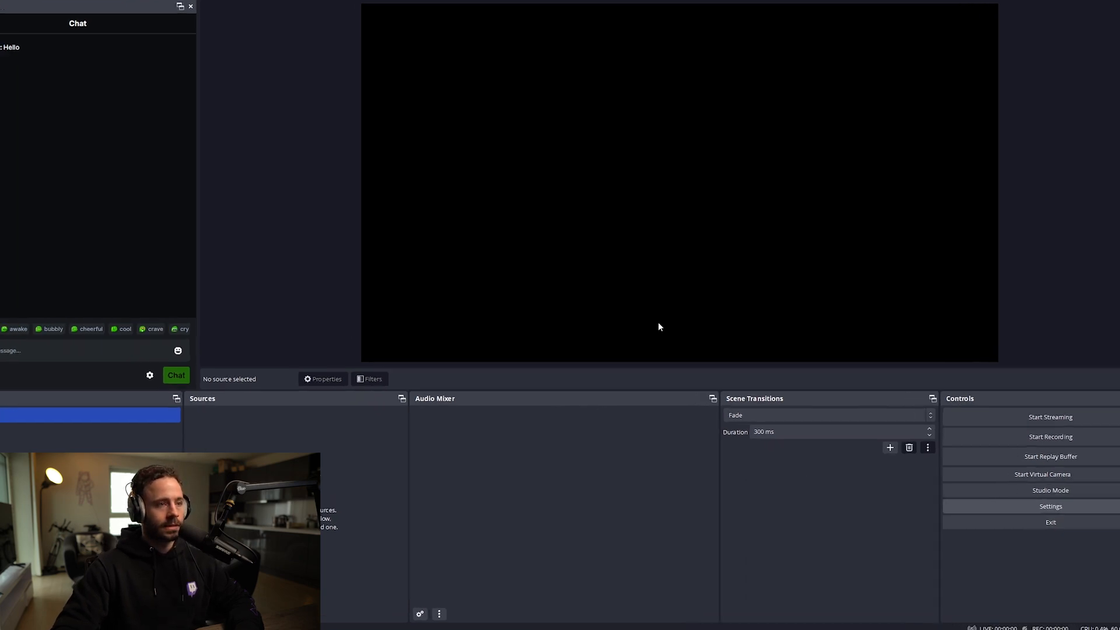
Step: Confirm video settings at 1920x1080 base and output resolution with 60 FPS
left_click(1050, 506)
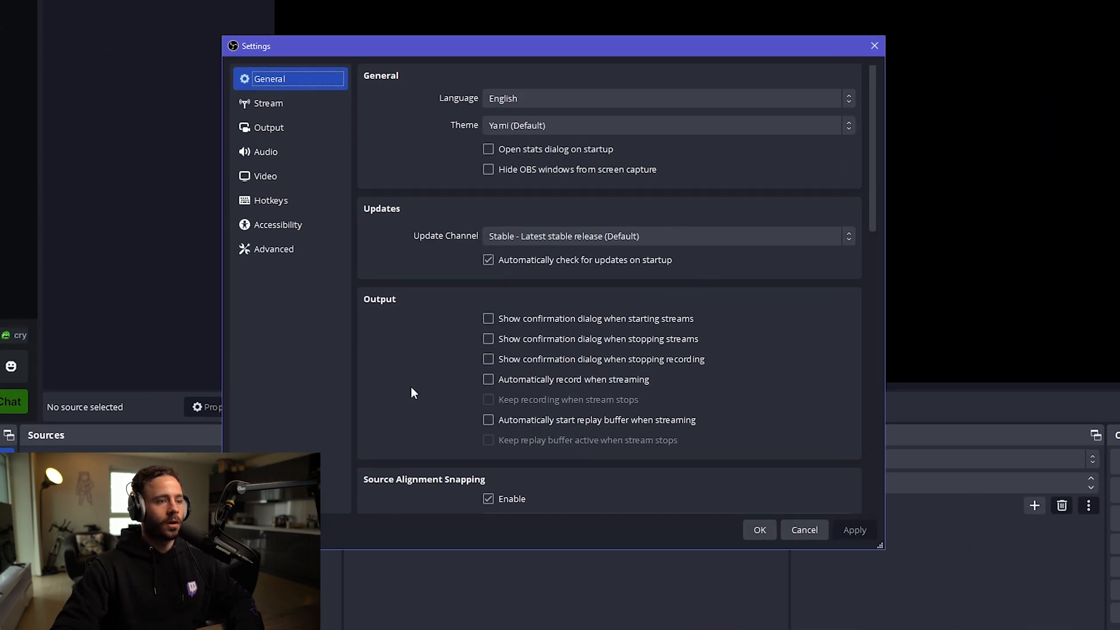
scroll("down", 3)
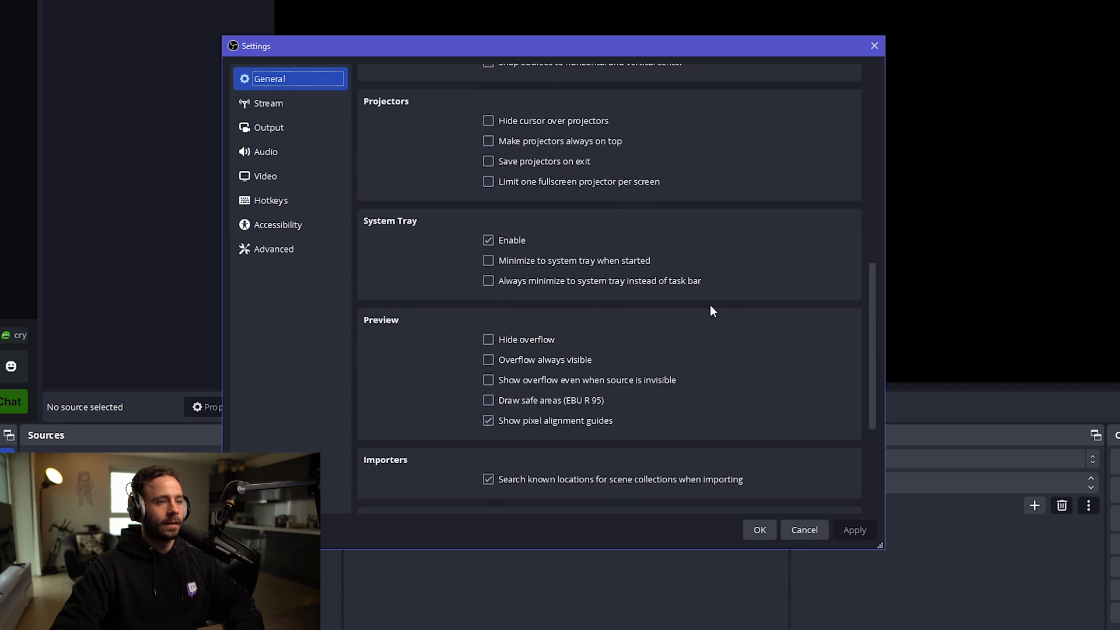
scroll("up", 3)
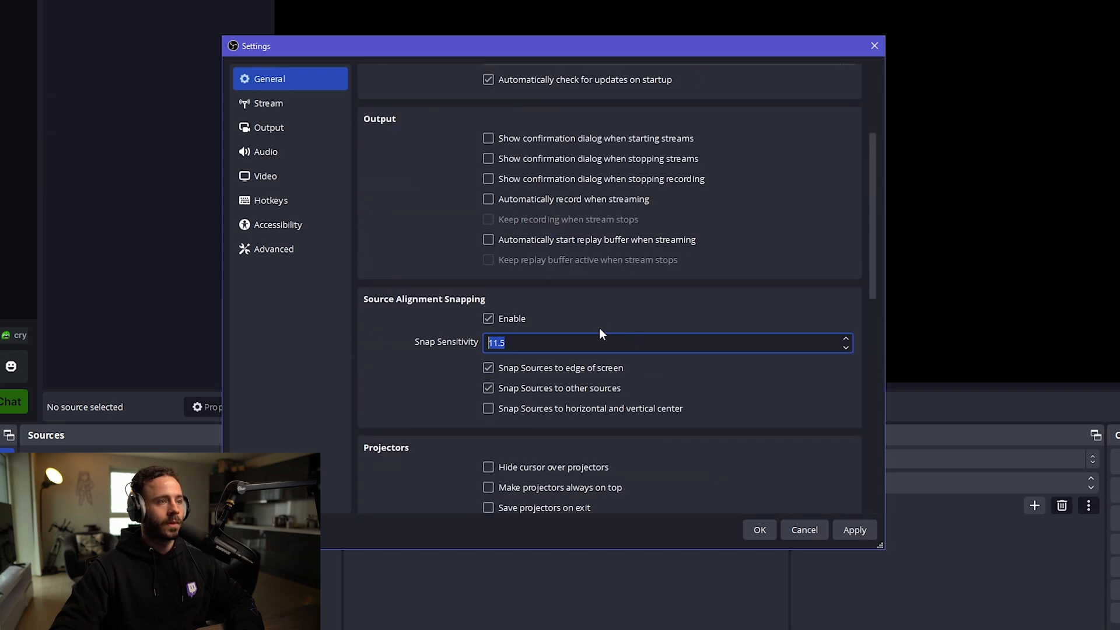
left_click(266, 175)
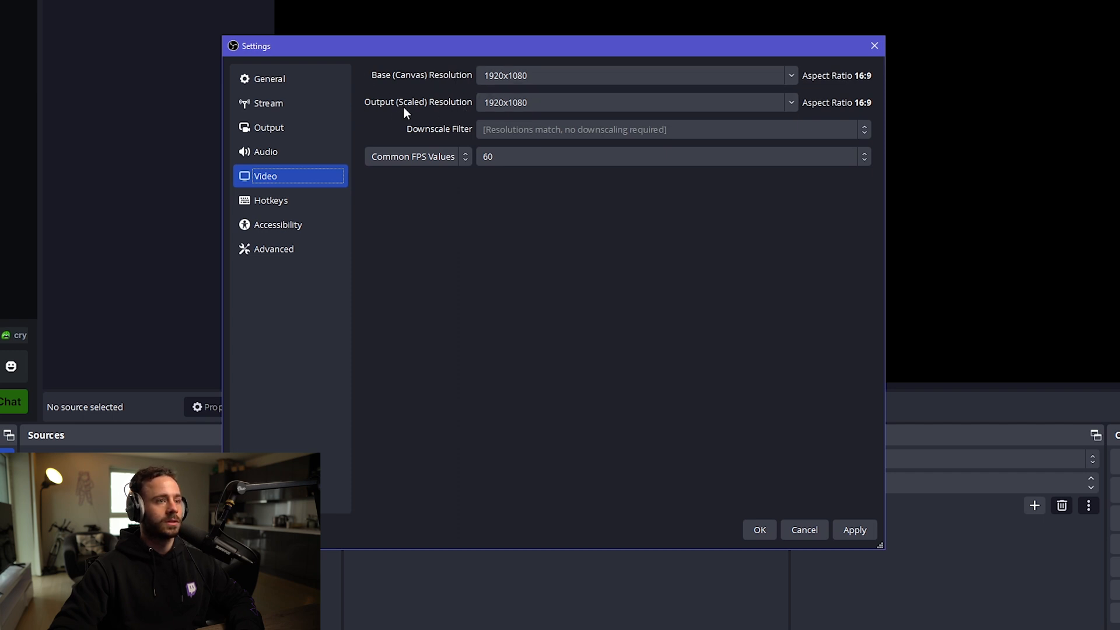
mouse_move(578, 139)
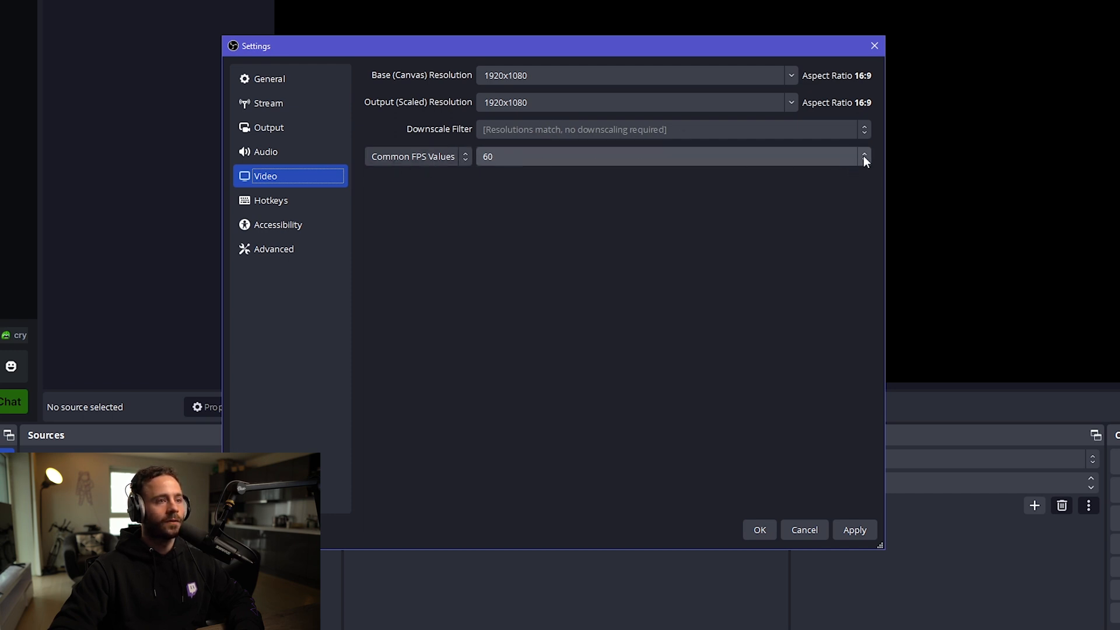
left_click(863, 156)
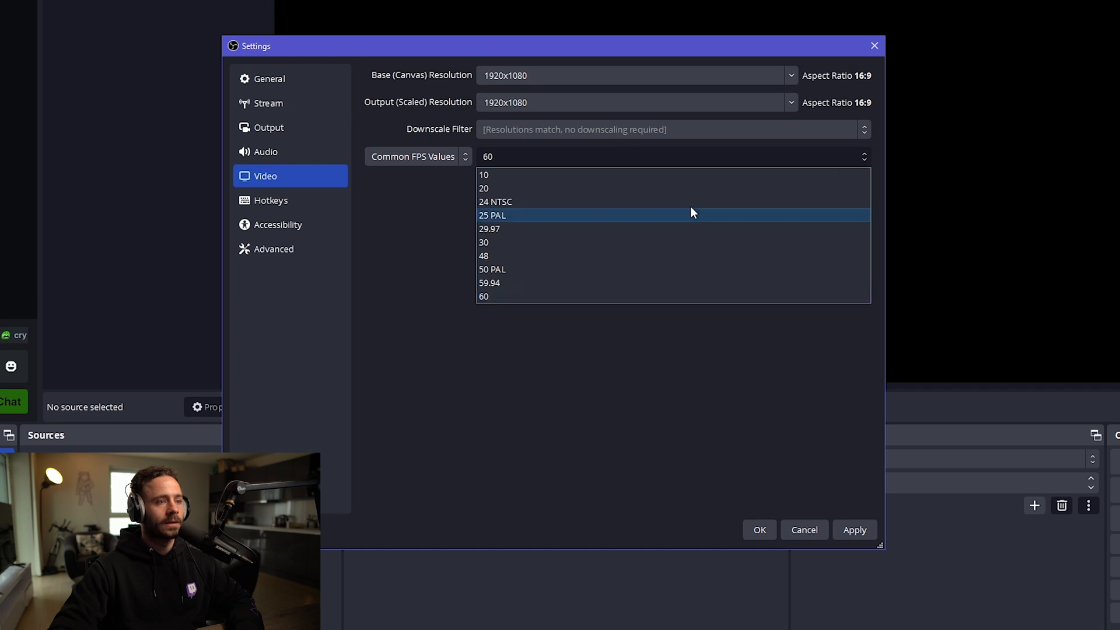
left_click(487, 295)
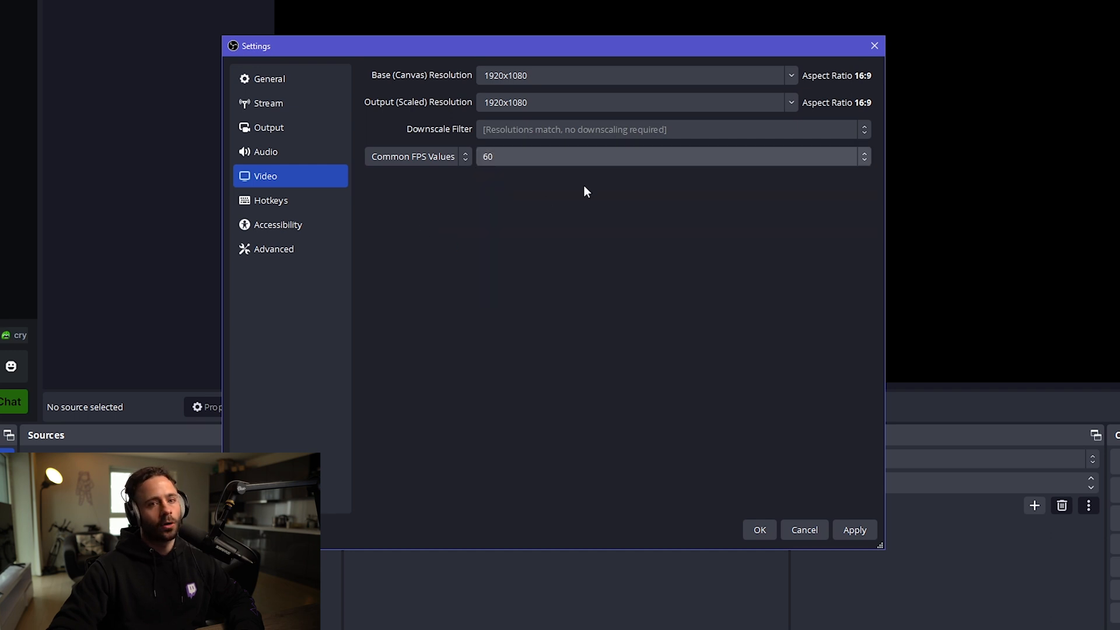
left_click(270, 127)
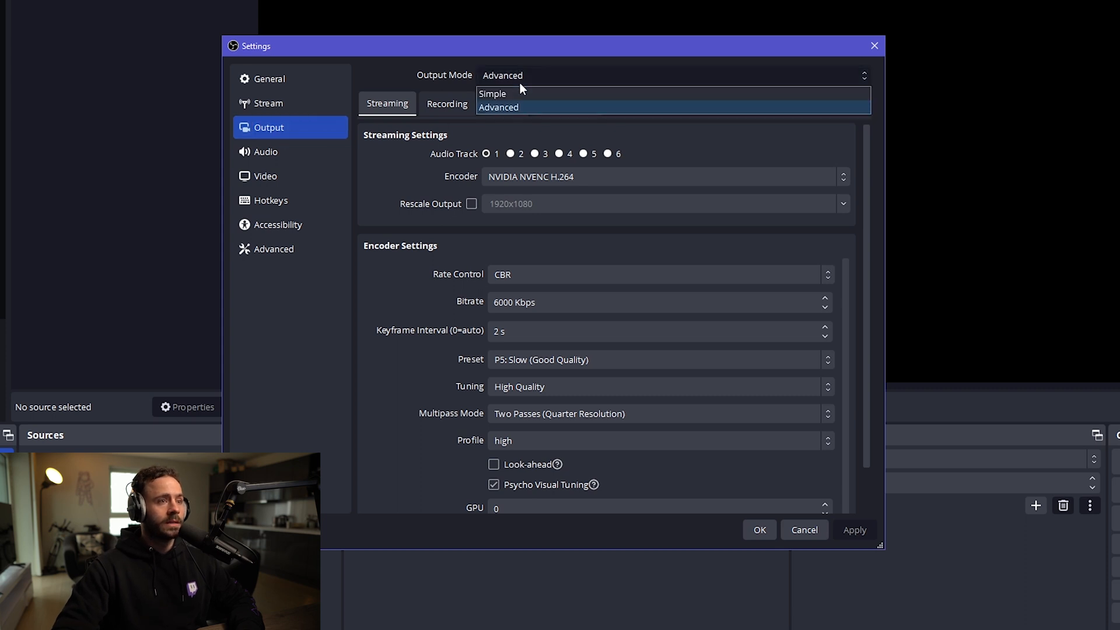
Step: Use Advanced output mode with NVIDIA NVENC H.264 streaming at CBR 6000 Kbps
left_click(498, 106)
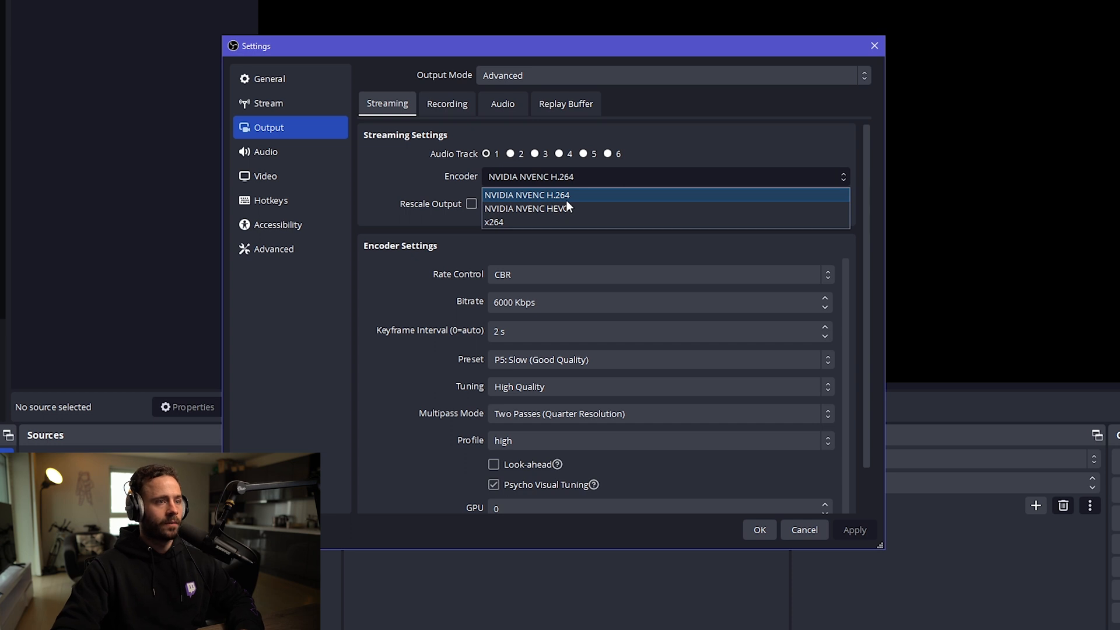
mouse_move(569, 208)
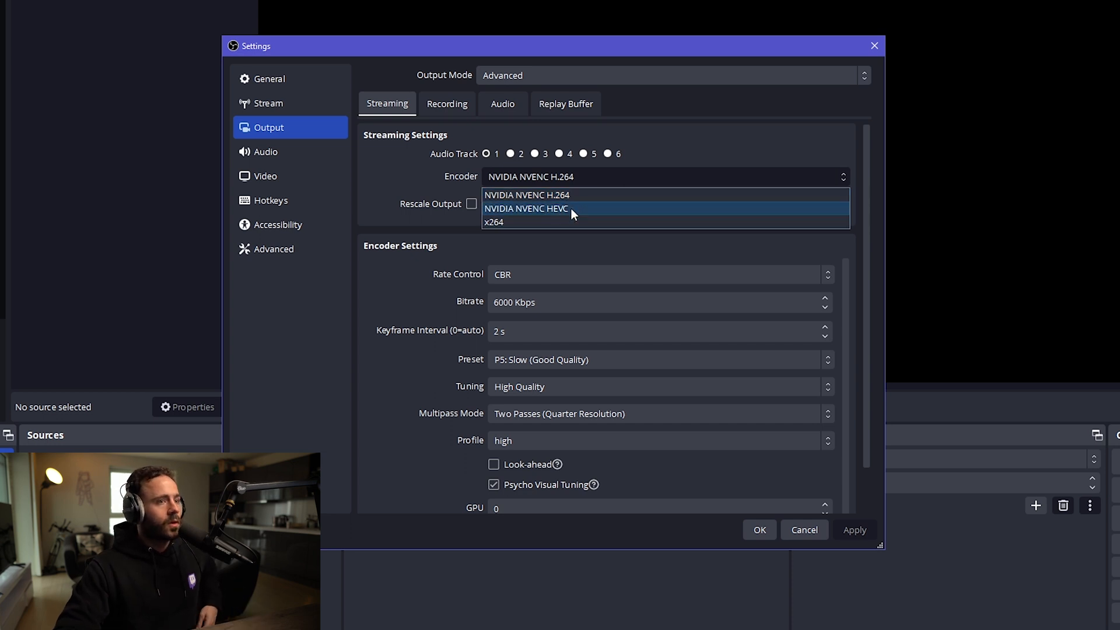
left_click(526, 194)
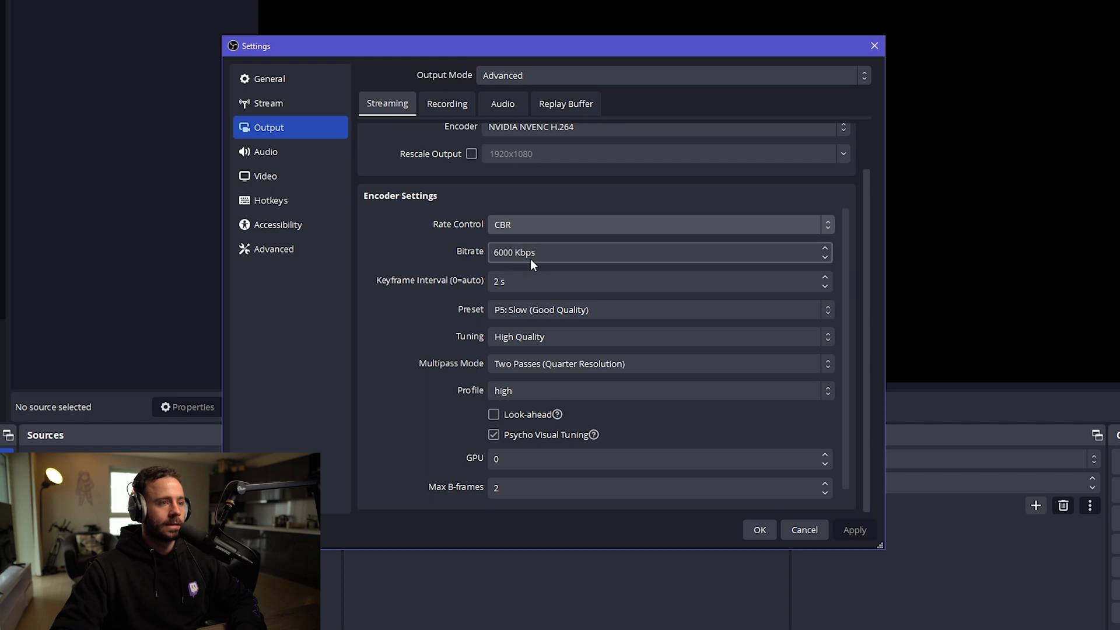
scroll("up", 3)
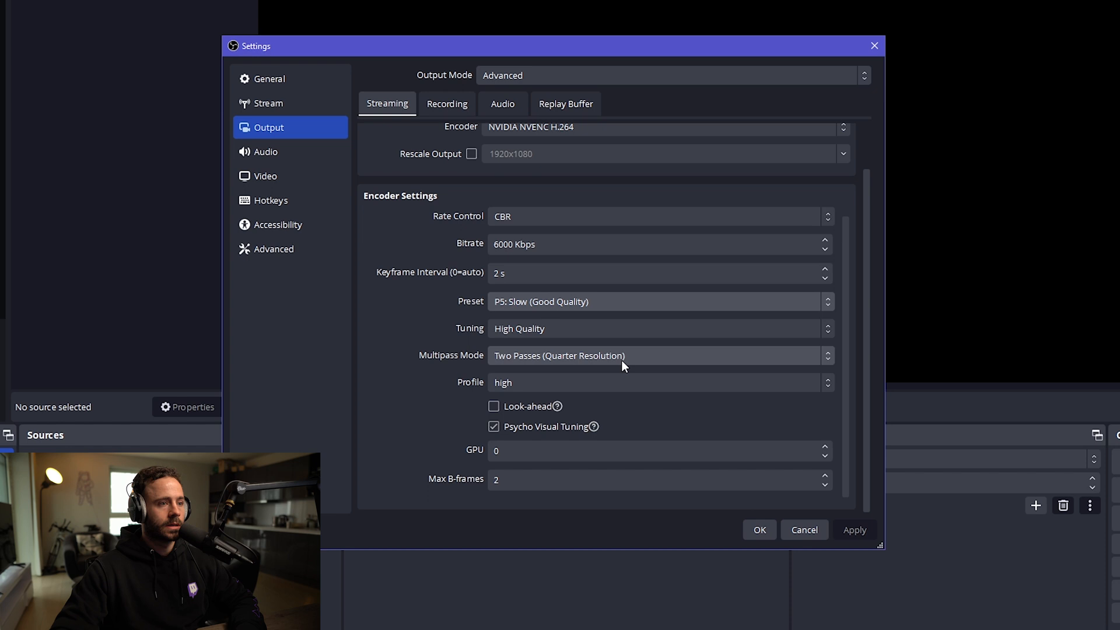
mouse_move(519, 407)
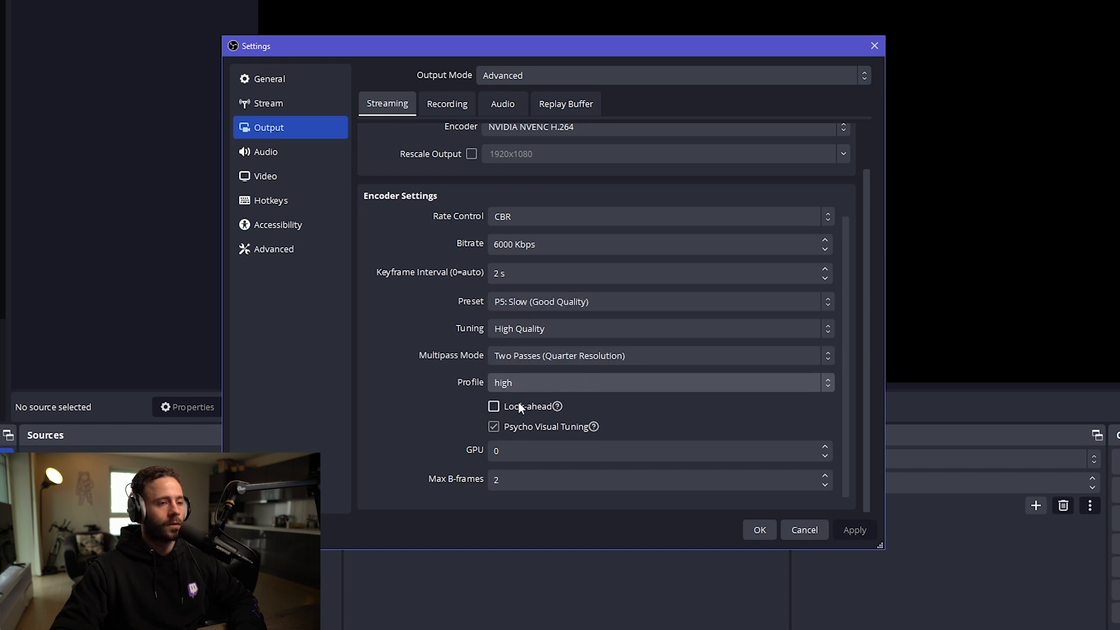
mouse_move(505, 450)
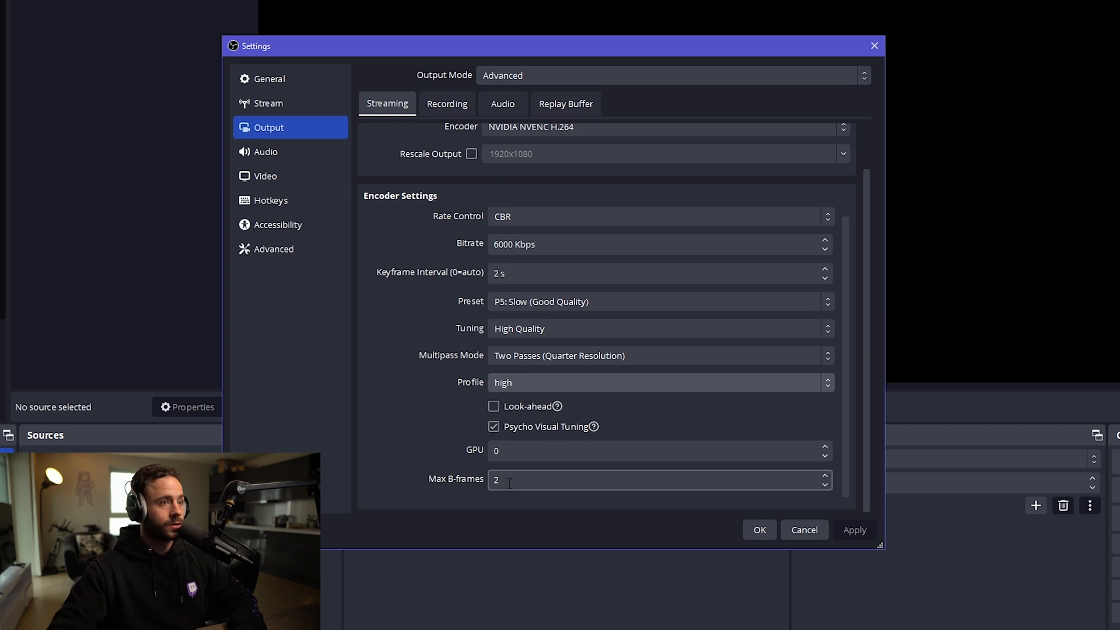
Step: Review recording output: mkv to D:/clips, CBR 10000 Kbps, P5 Slow preset
left_click(447, 104)
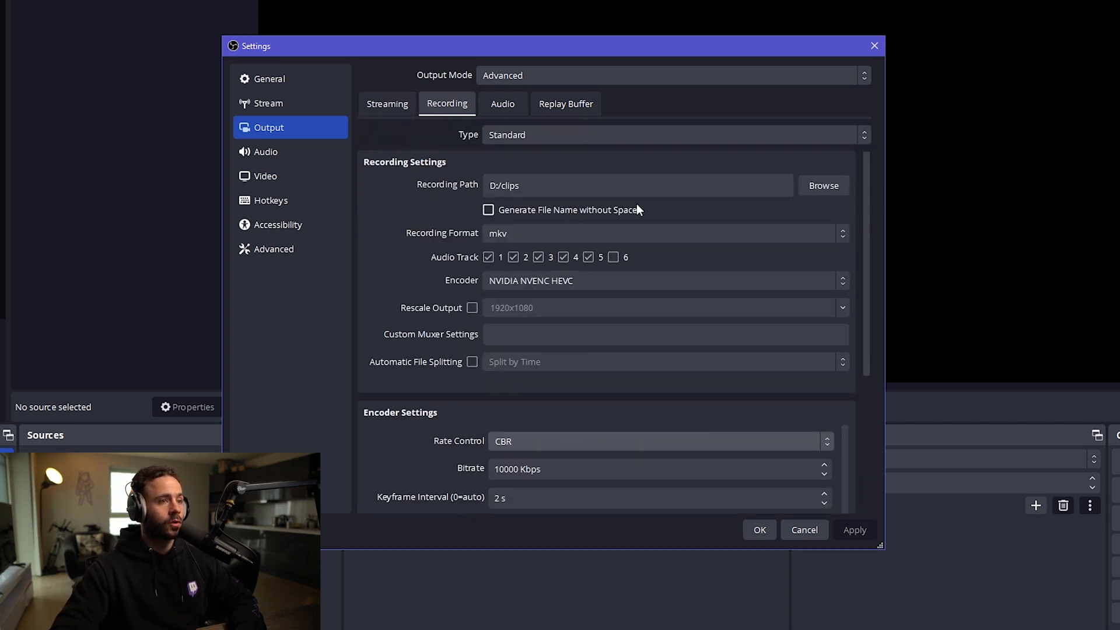
left_click(636, 185)
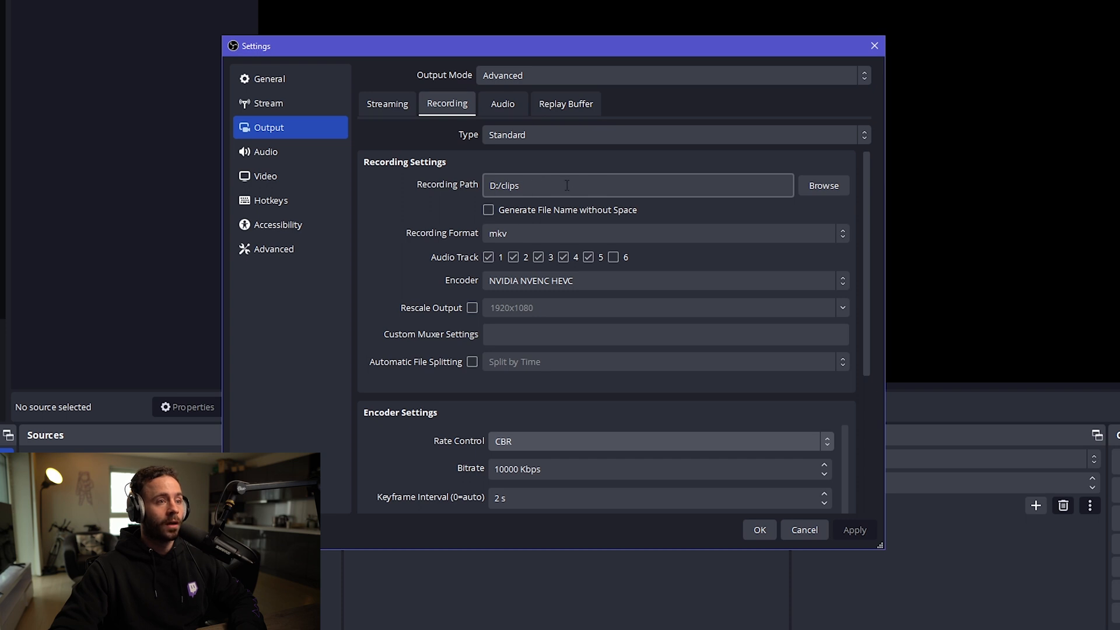
left_click(664, 233)
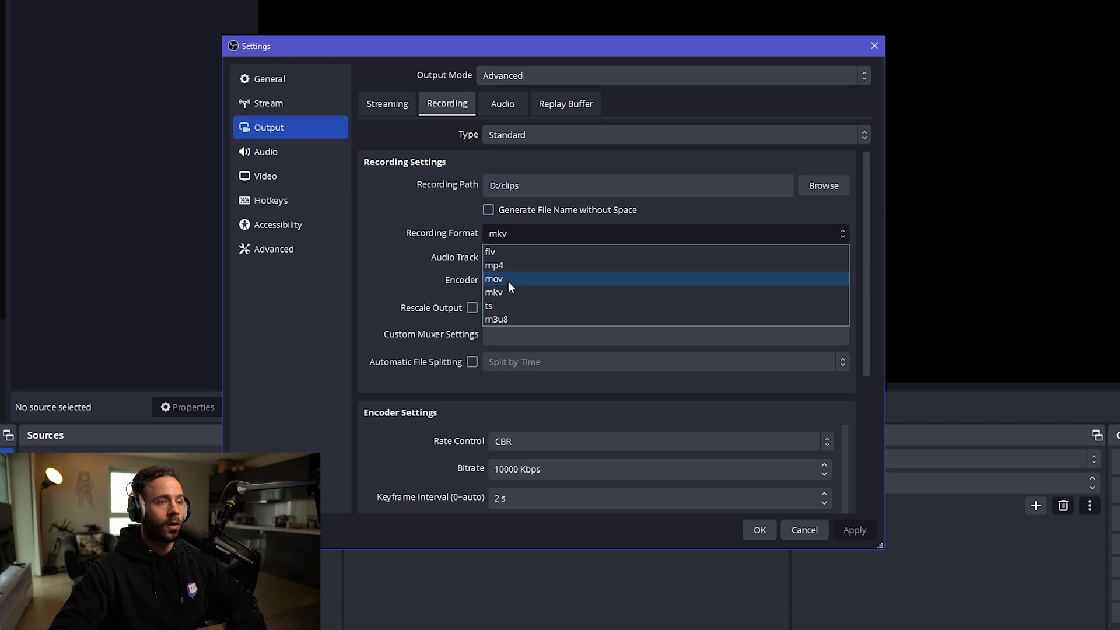
left_click(493, 292)
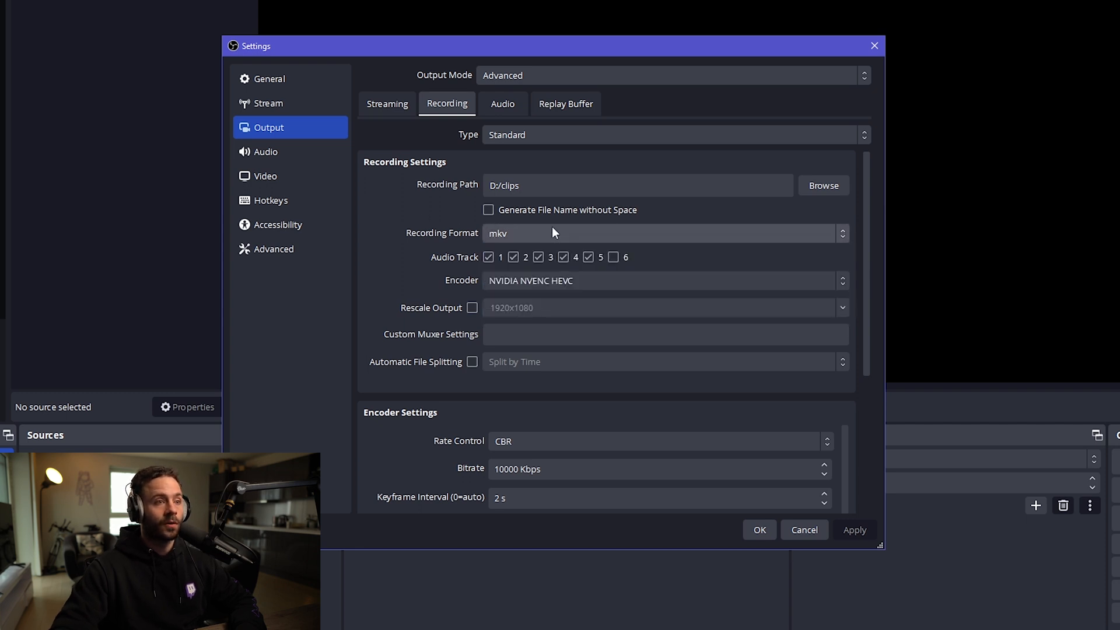
mouse_move(849, 280)
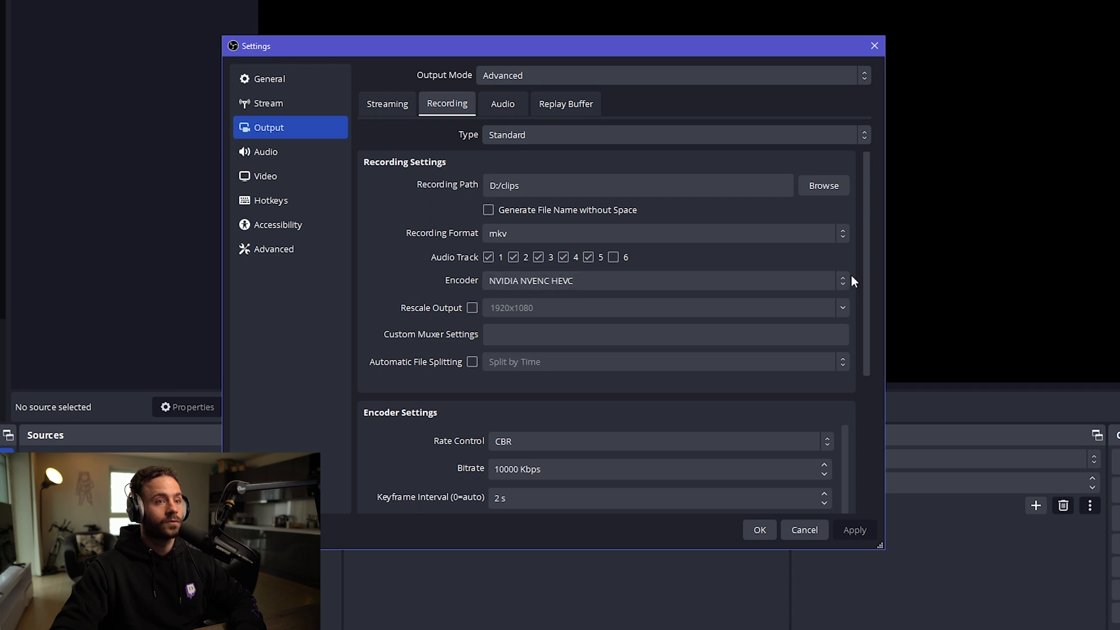
scroll("down", 3)
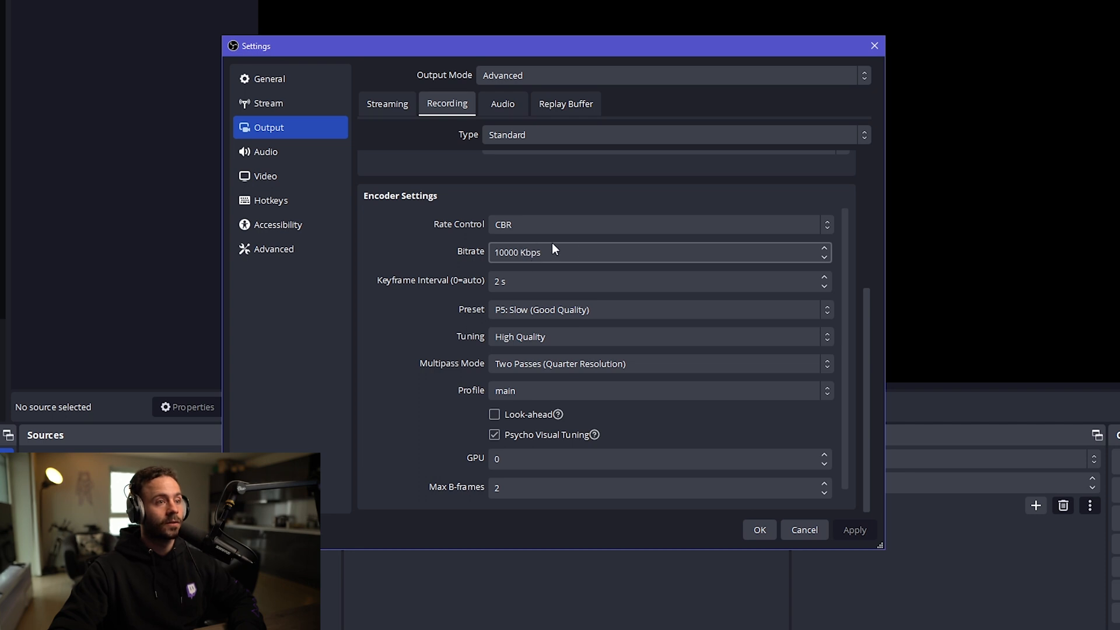
mouse_move(540, 266)
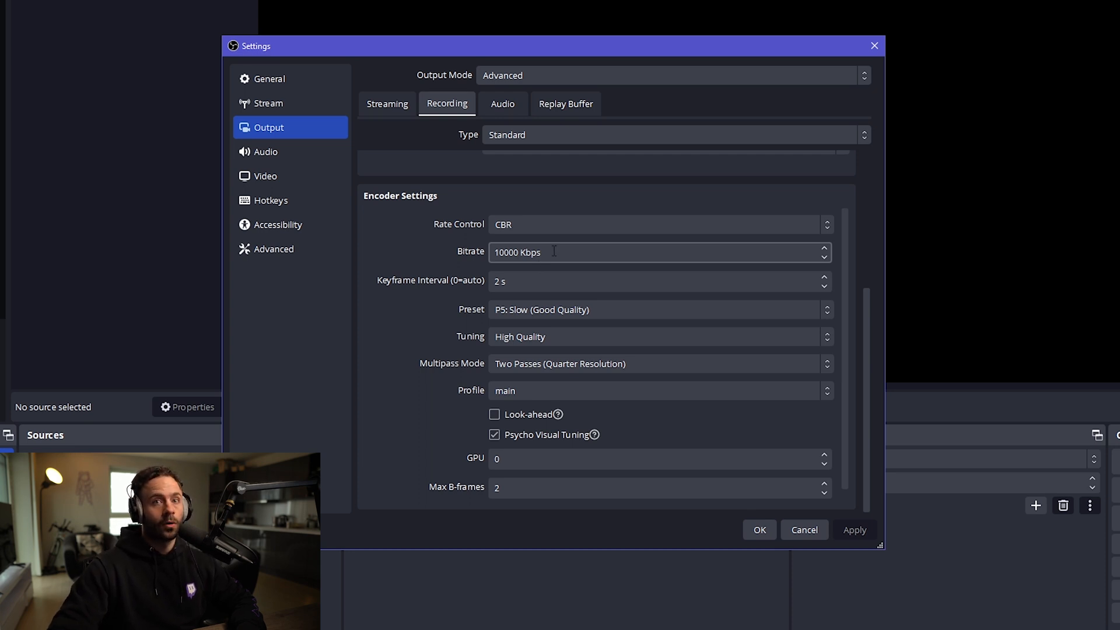
mouse_move(581, 251)
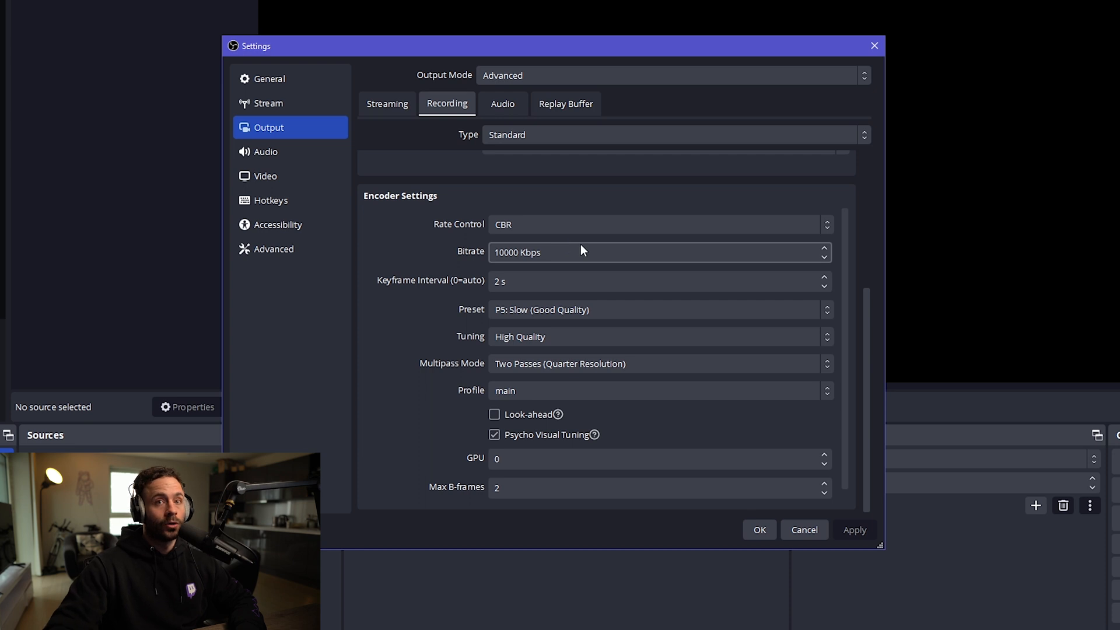
left_click(502, 104)
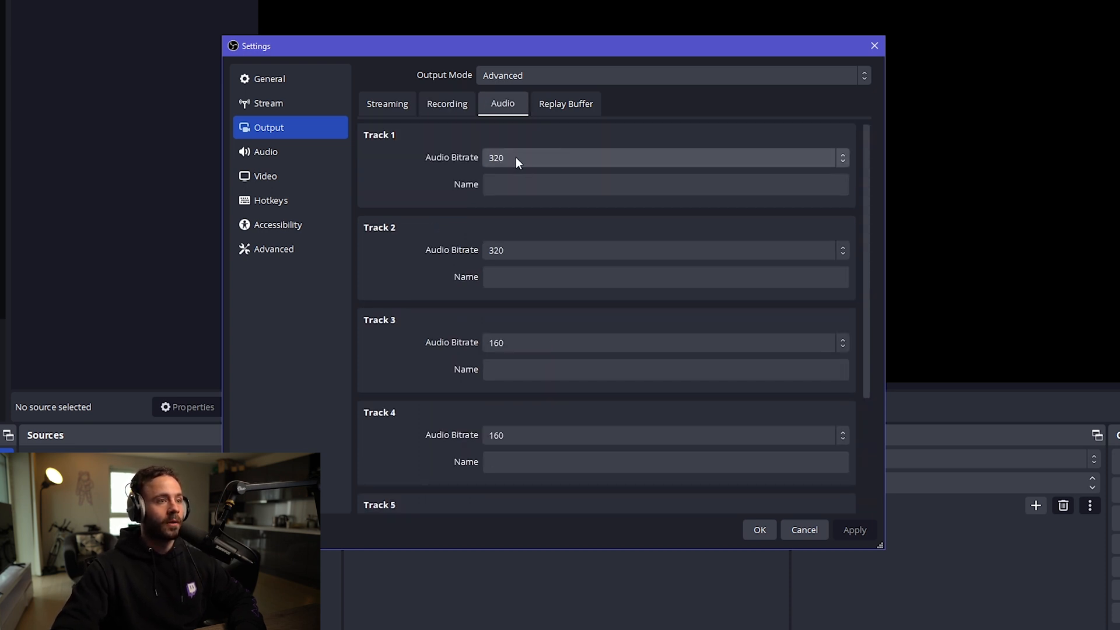
Step: Enable the replay buffer with a 90 s maximum replay time
left_click(565, 104)
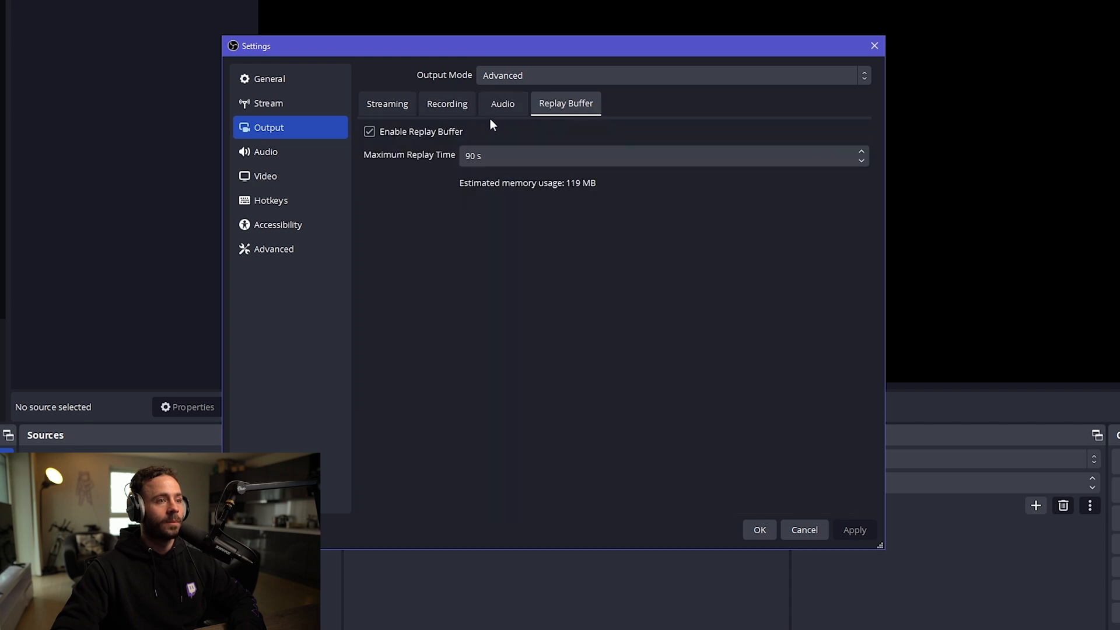
mouse_move(434, 161)
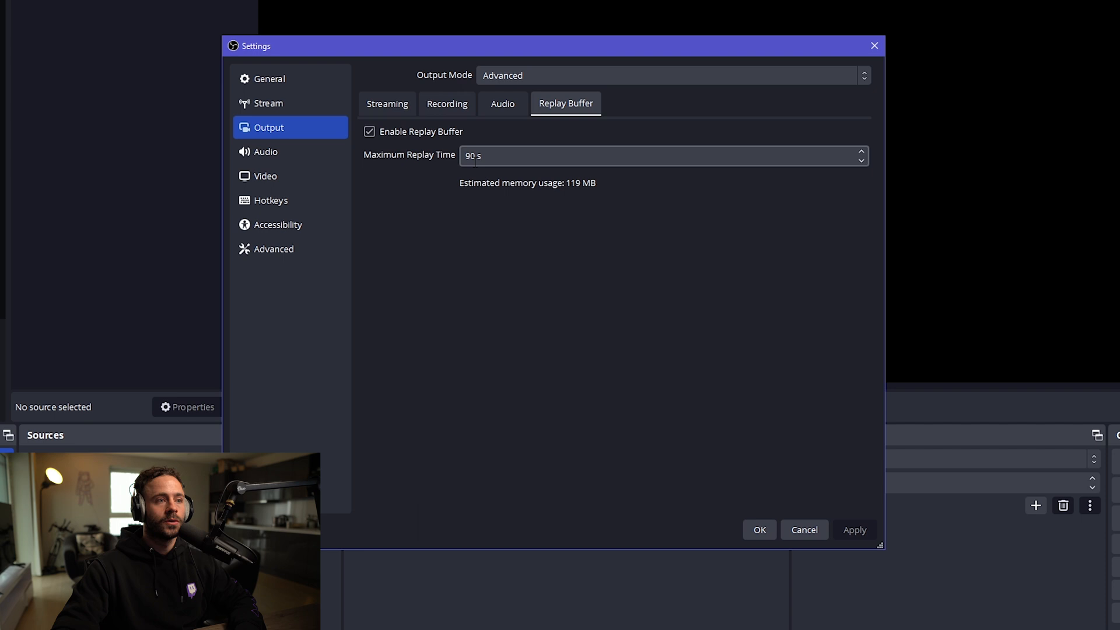
mouse_move(505, 174)
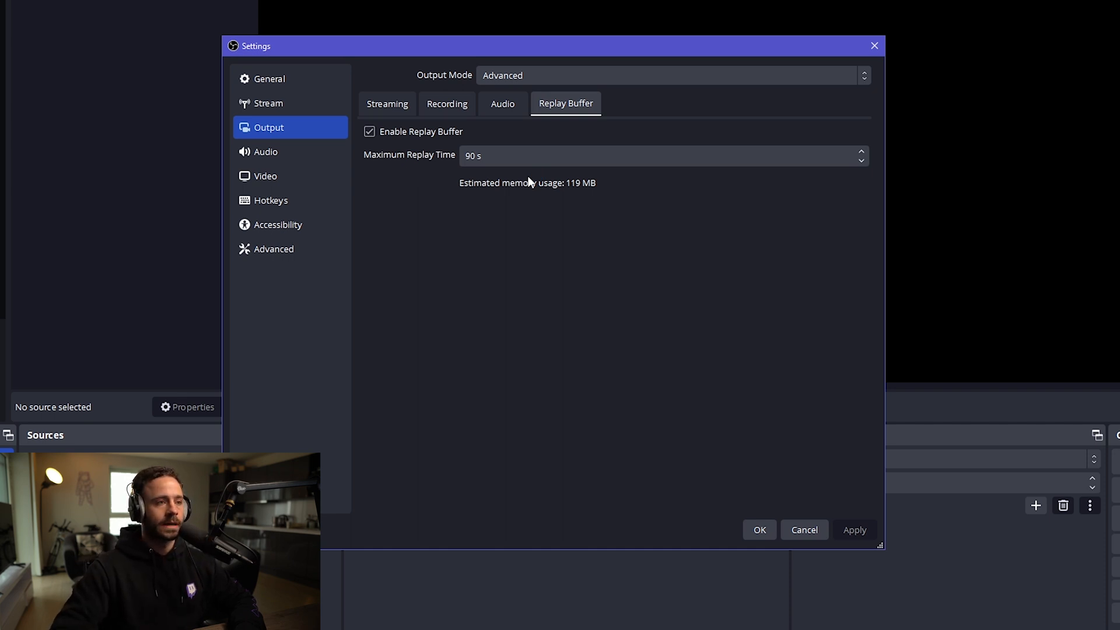
mouse_move(426, 176)
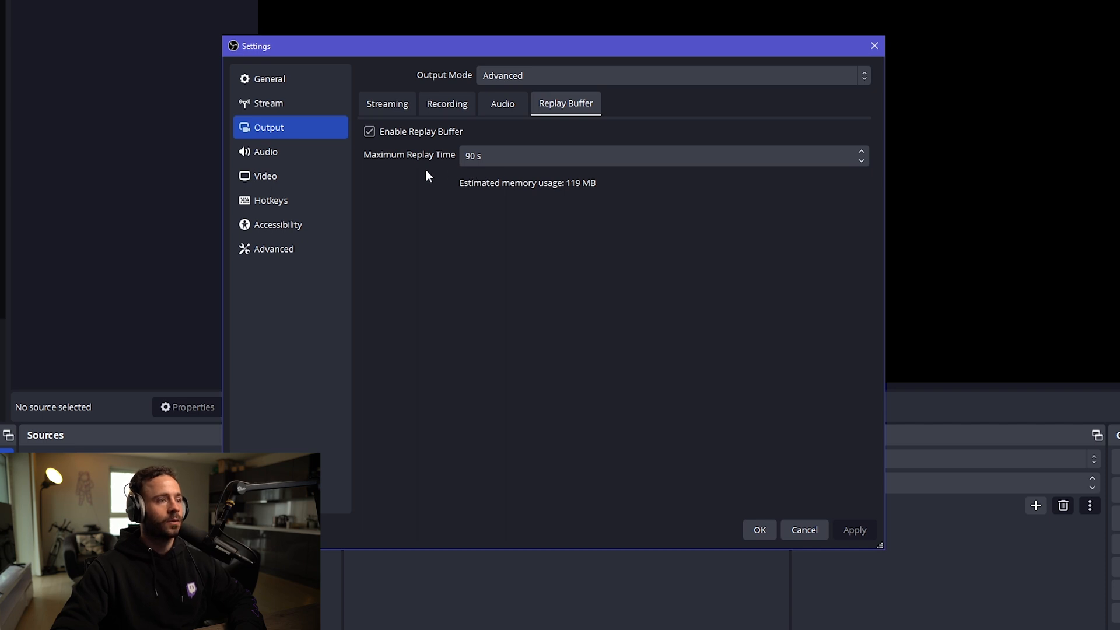
Step: Keep audio at 48 kHz stereo with all global audio devices disabled
left_click(266, 152)
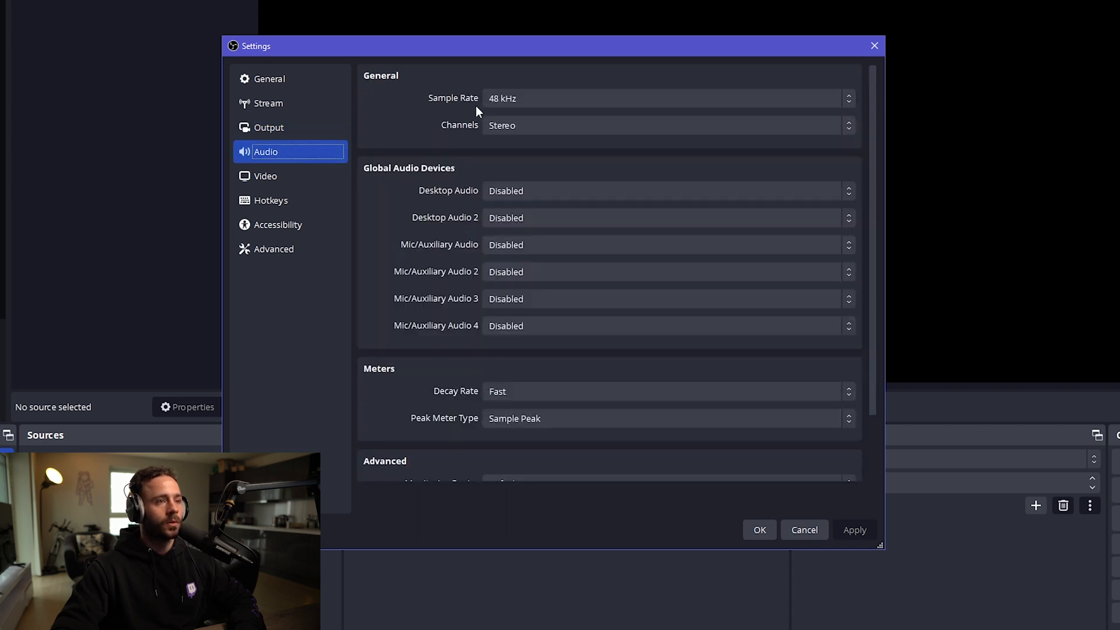
mouse_move(427, 176)
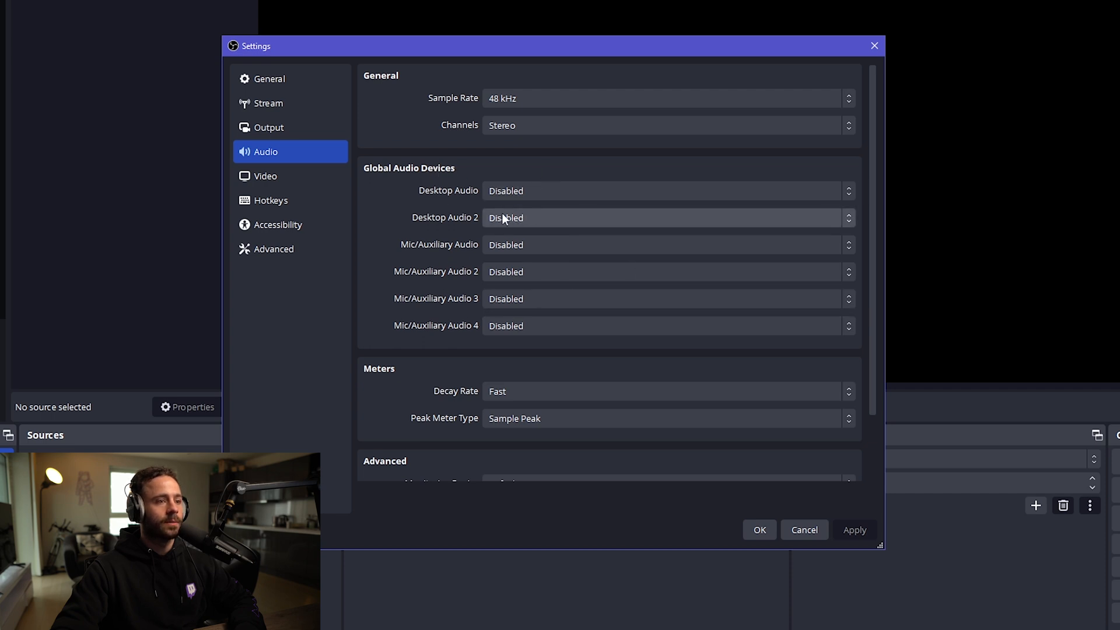
mouse_move(358, 204)
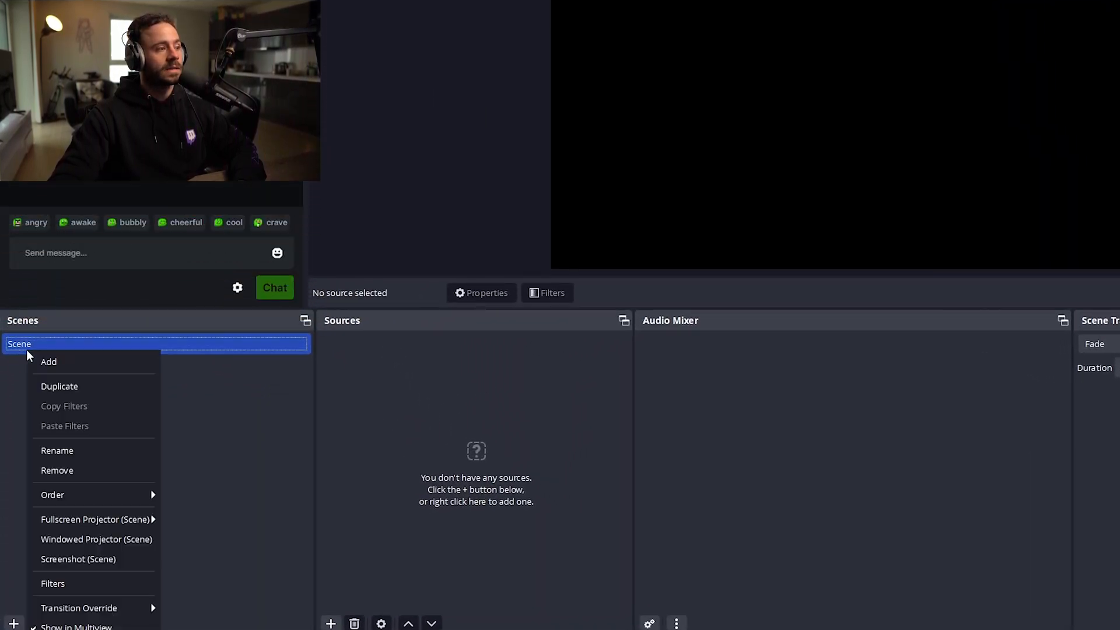
Step: Rename the default scene to 'Just Chatting'
left_click(57, 450)
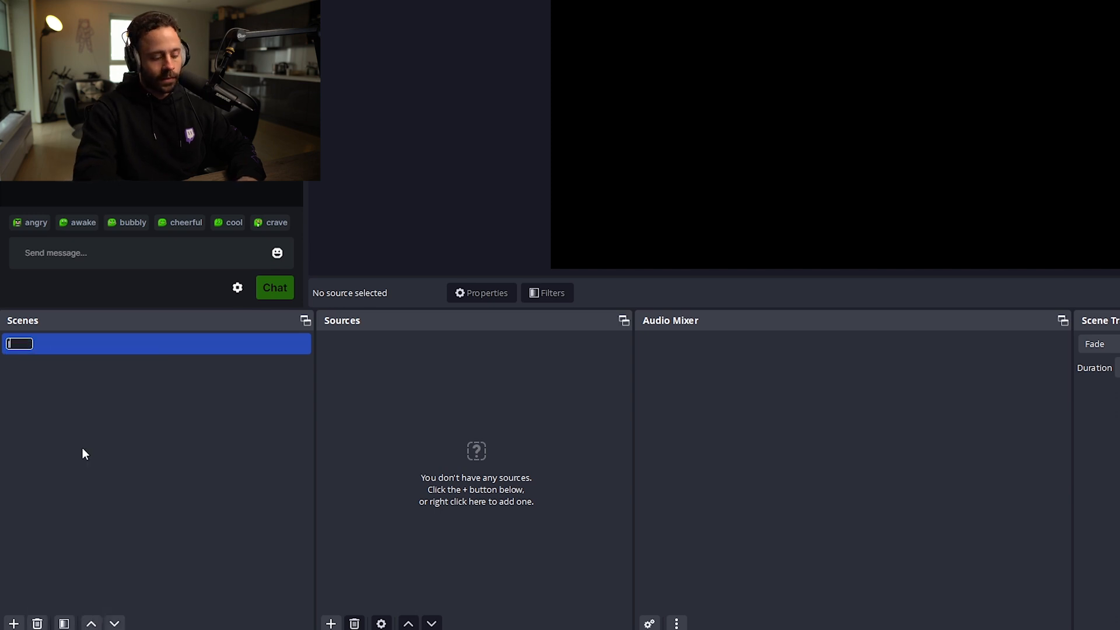
type("Just Chatting")
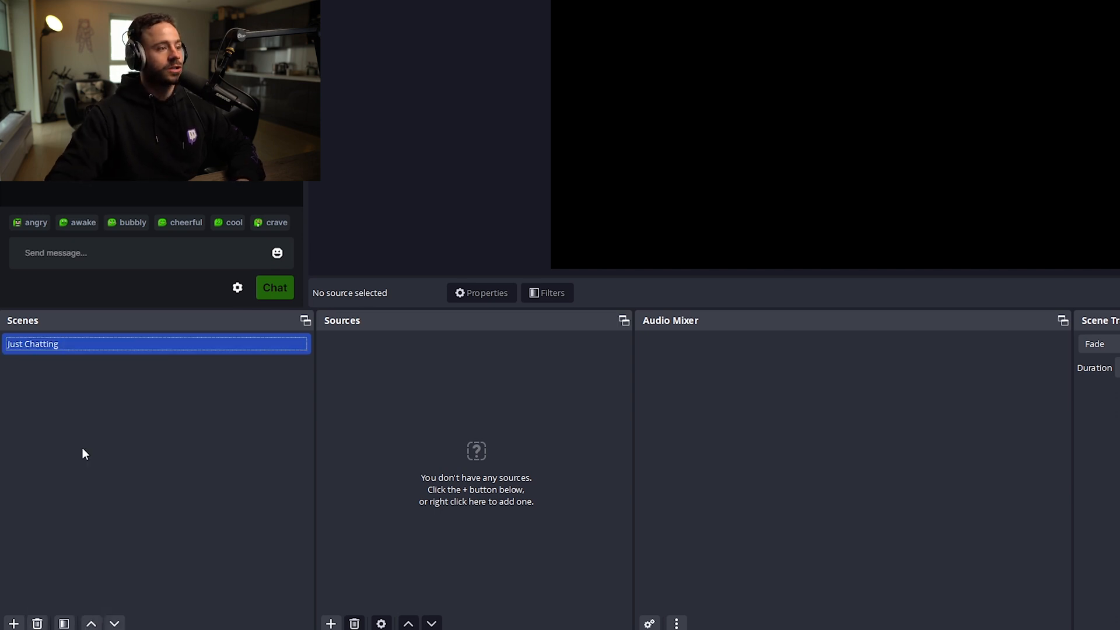
left_click(330, 623)
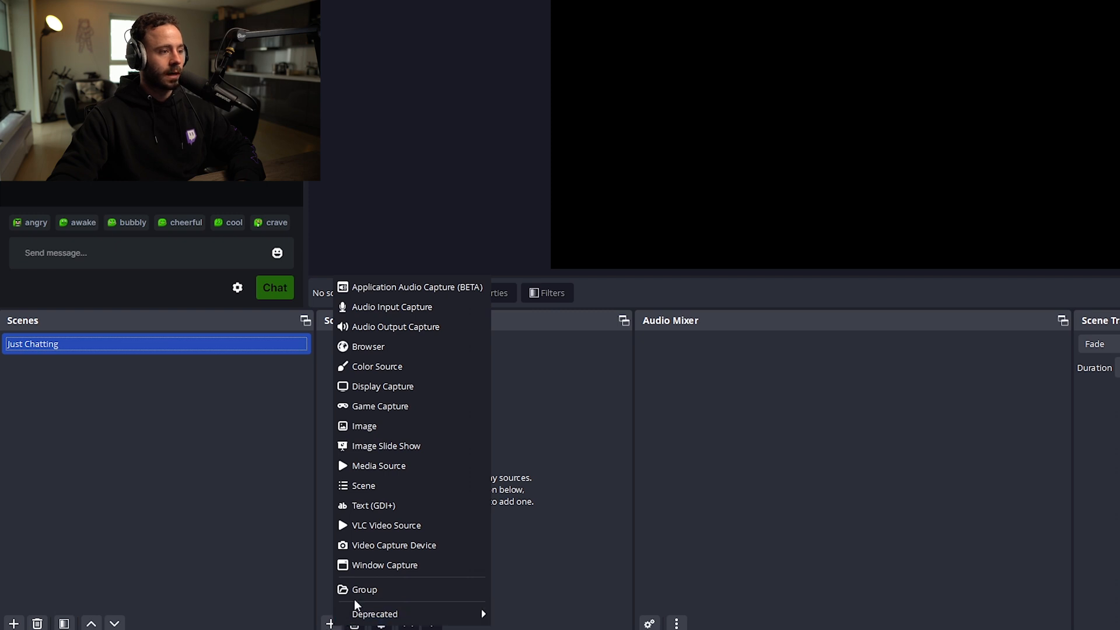
Step: Add a Cam 1 video capture source using the Cam Link 4K device to Just Chatting
left_click(395, 545)
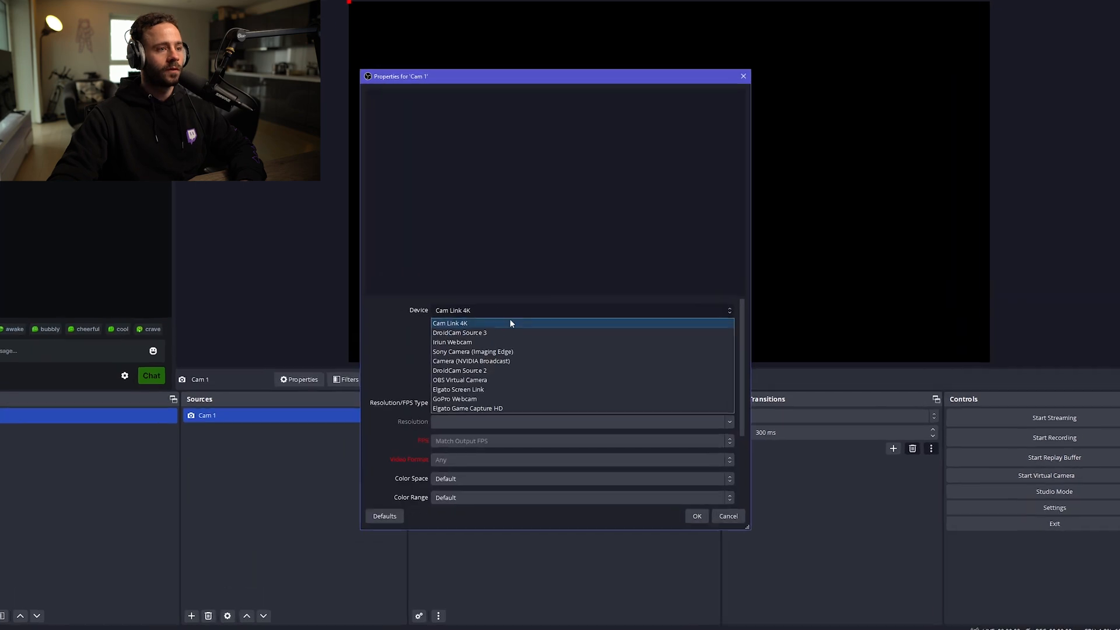
left_click(694, 515)
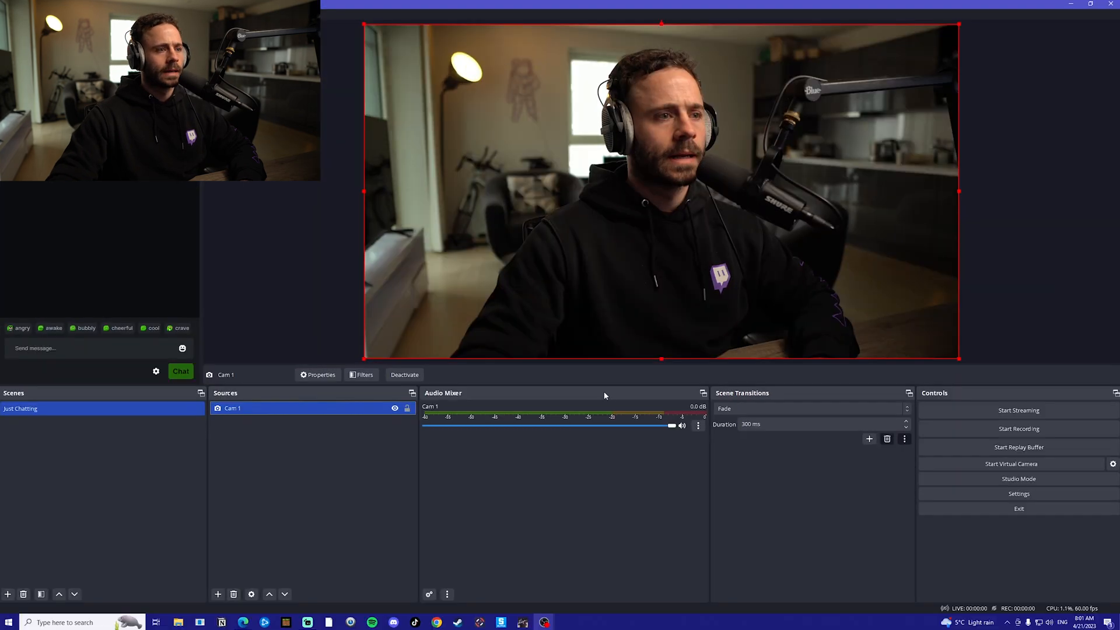
left_click(273, 464)
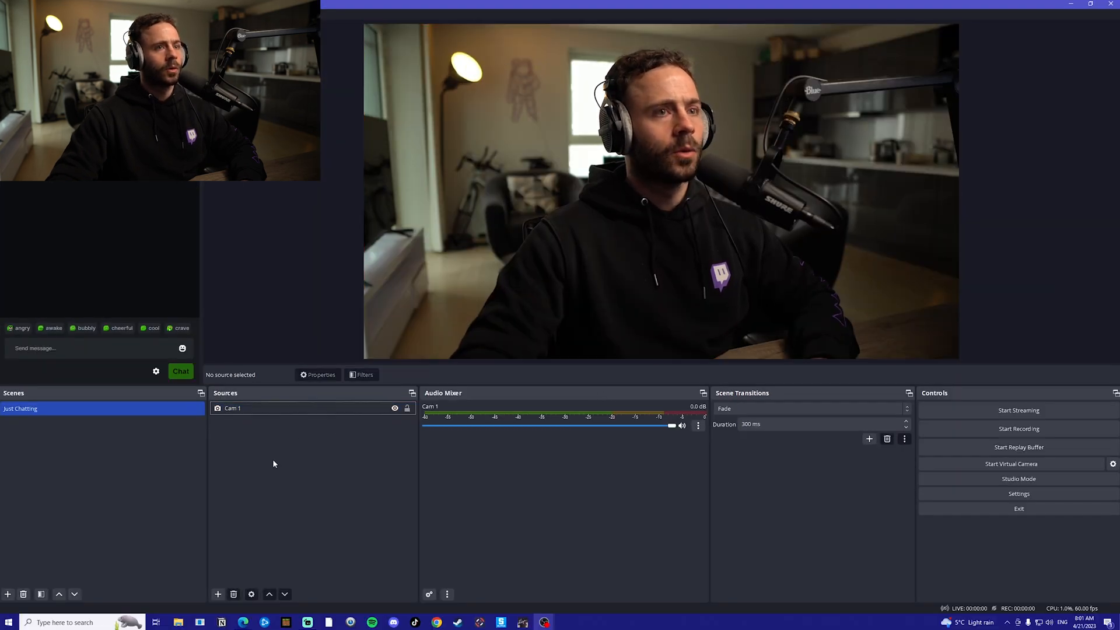
left_click(217, 594)
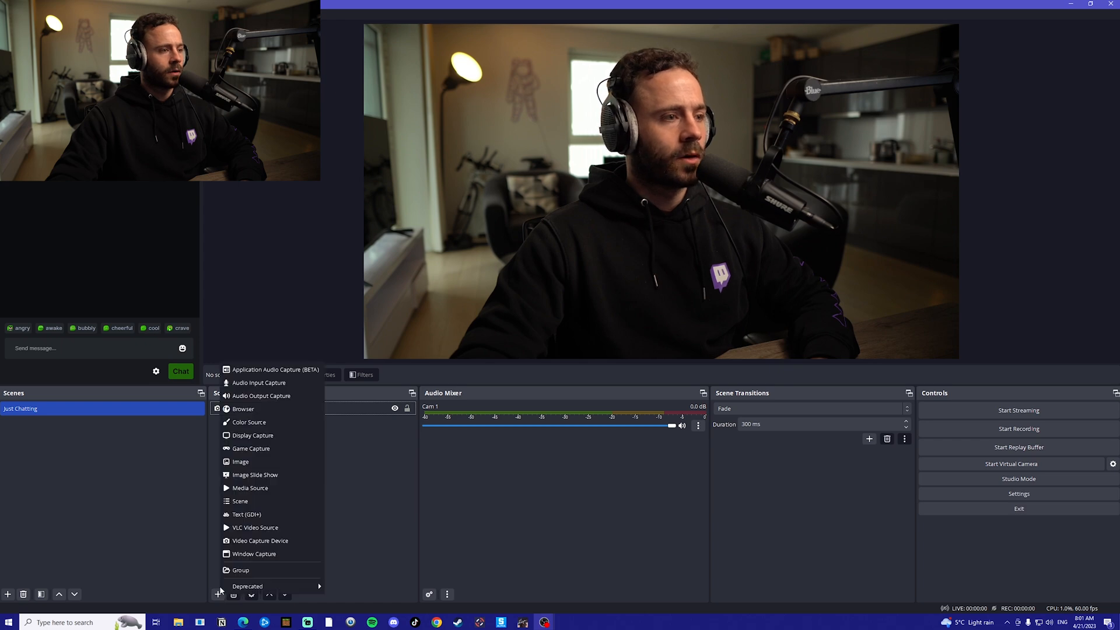
Step: Add a Mic 1 audio input source on the Sample (TC-Helicon GoXLR) device
left_click(259, 382)
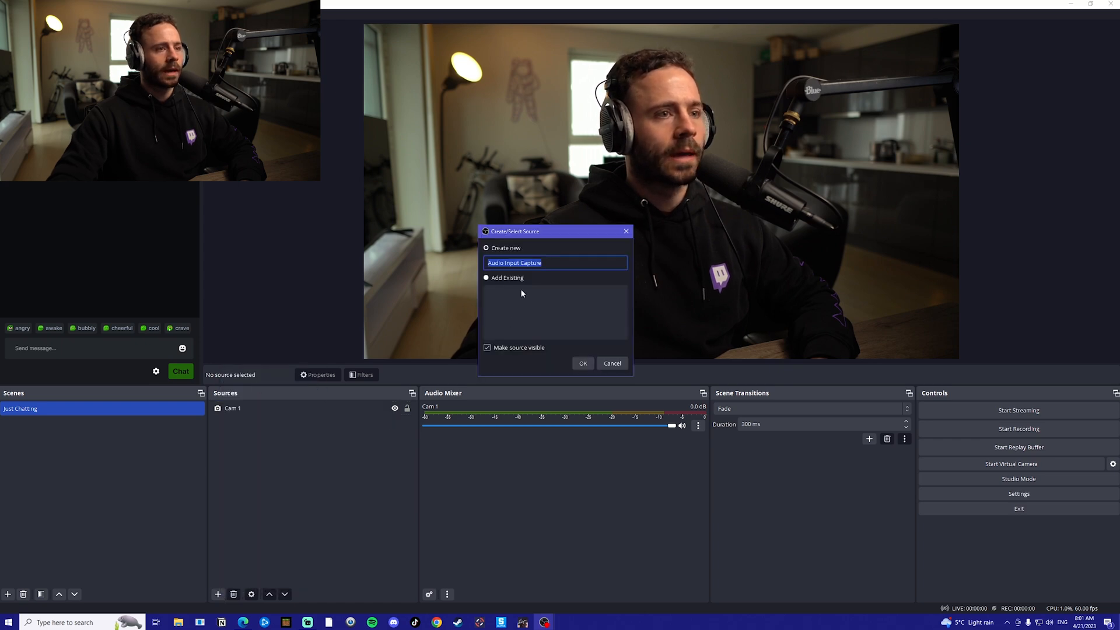
left_click(583, 362)
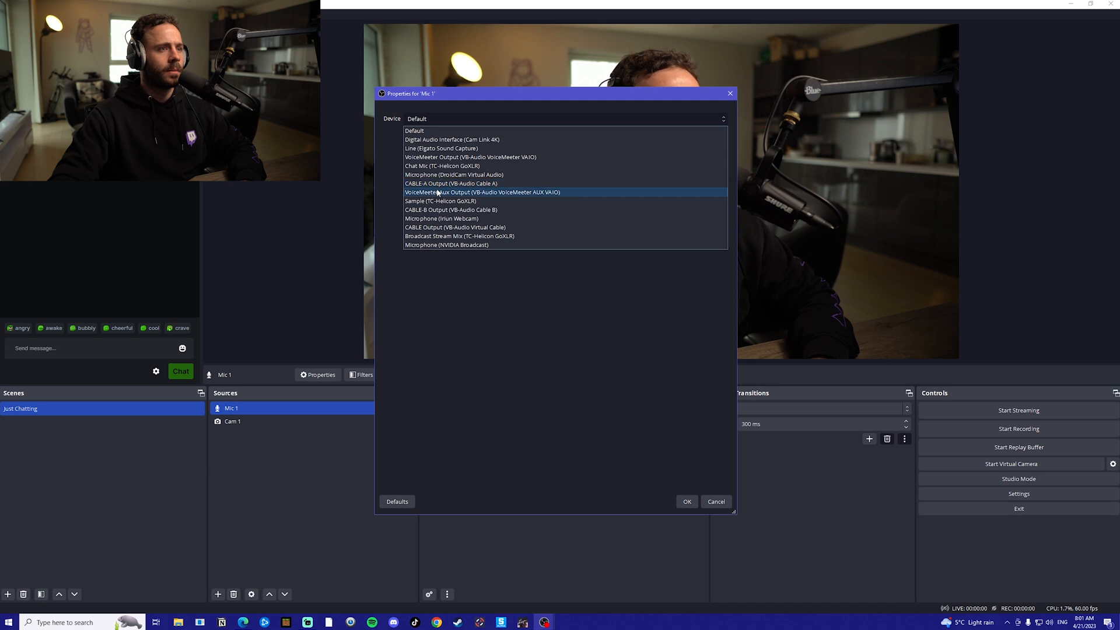
left_click(684, 502)
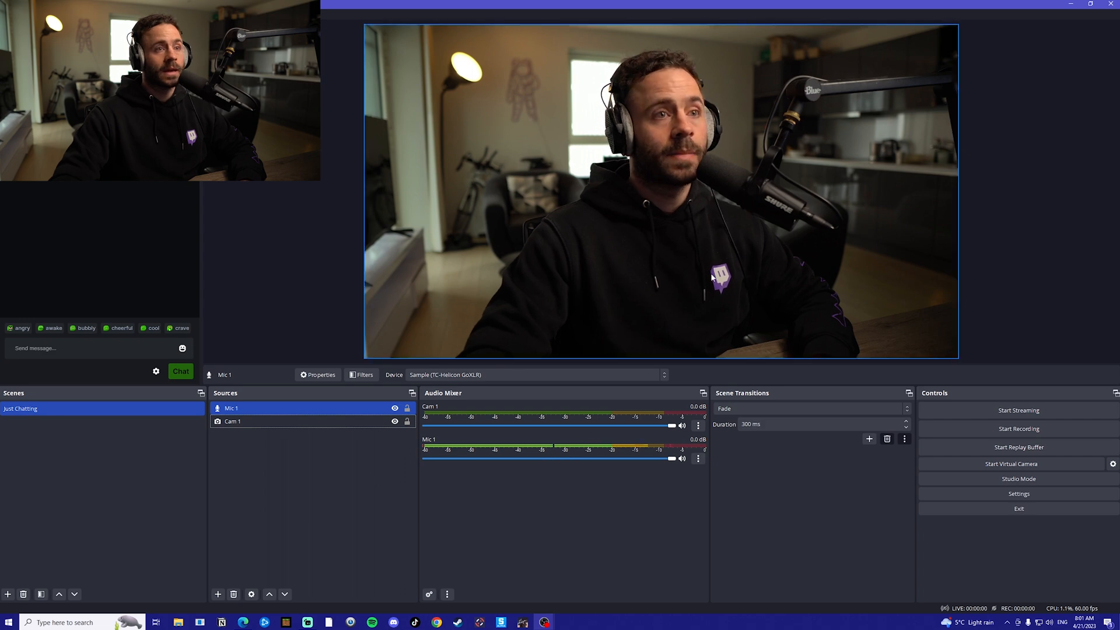
left_click(232, 420)
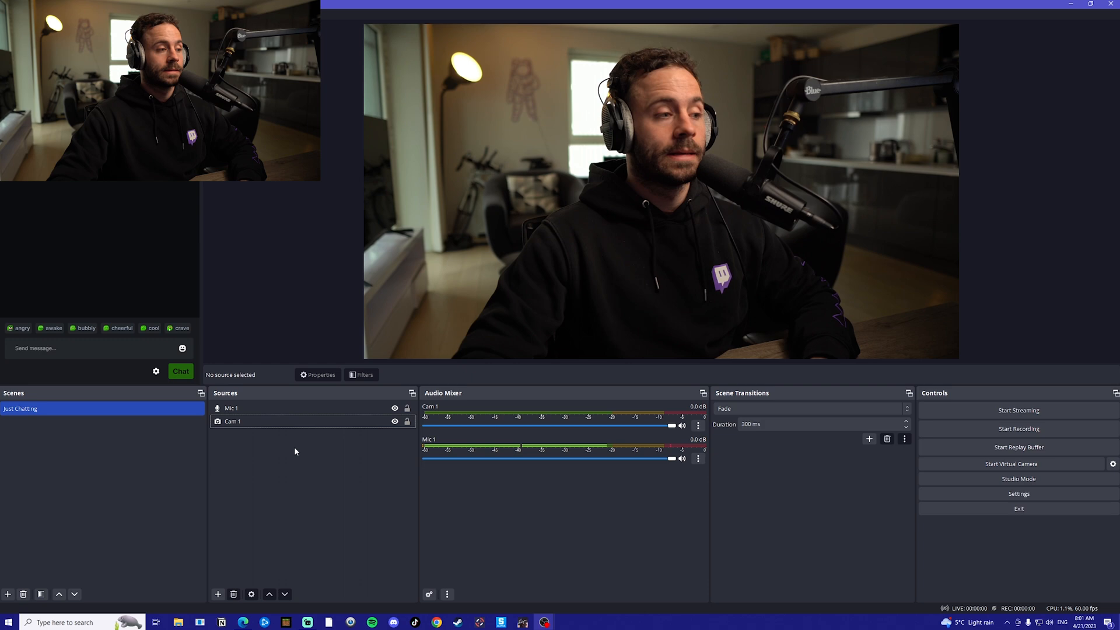
Step: Create a new scene named 'Gaming 1'
left_click(8, 593)
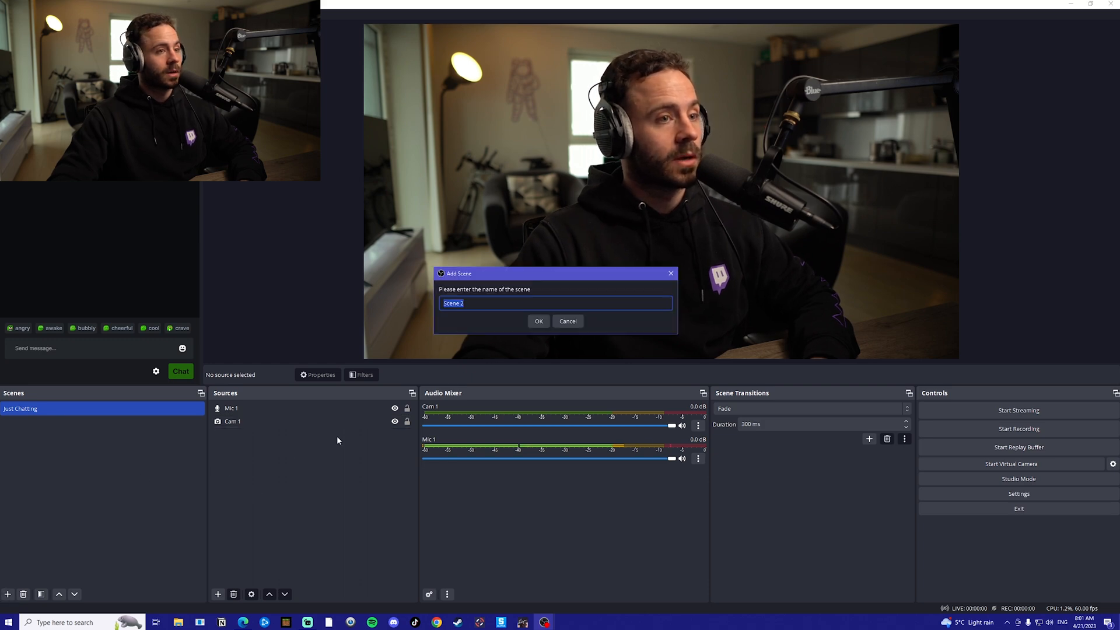
type("Gaming 1")
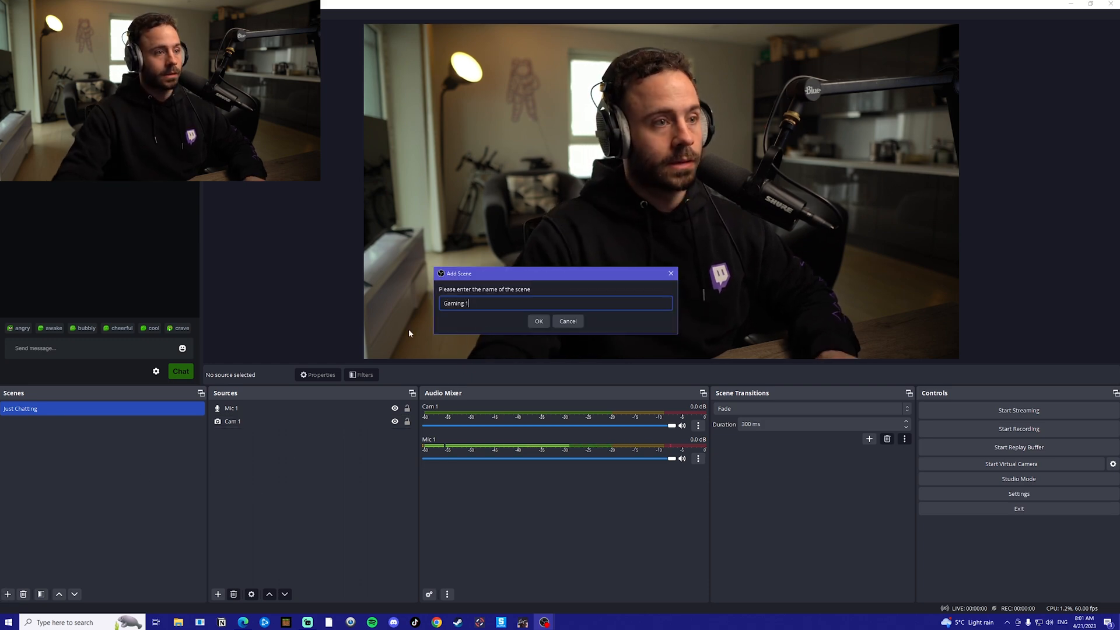
left_click(538, 320)
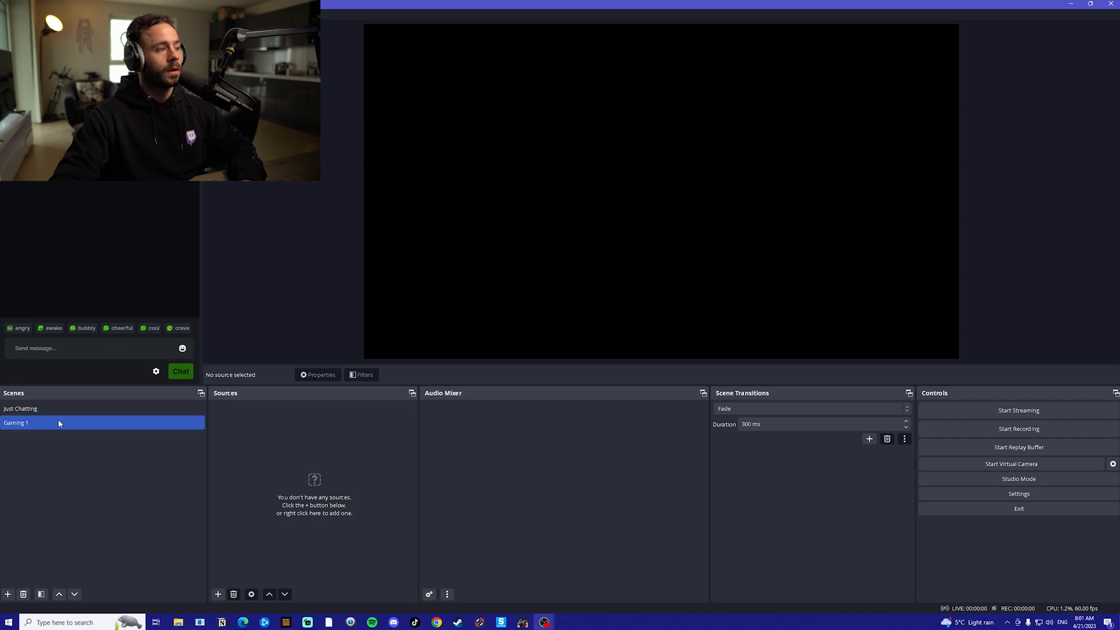
Step: Copy the Cam 1 and Mic 1 sources from Just Chatting into Gaming 1
left_click(19, 407)
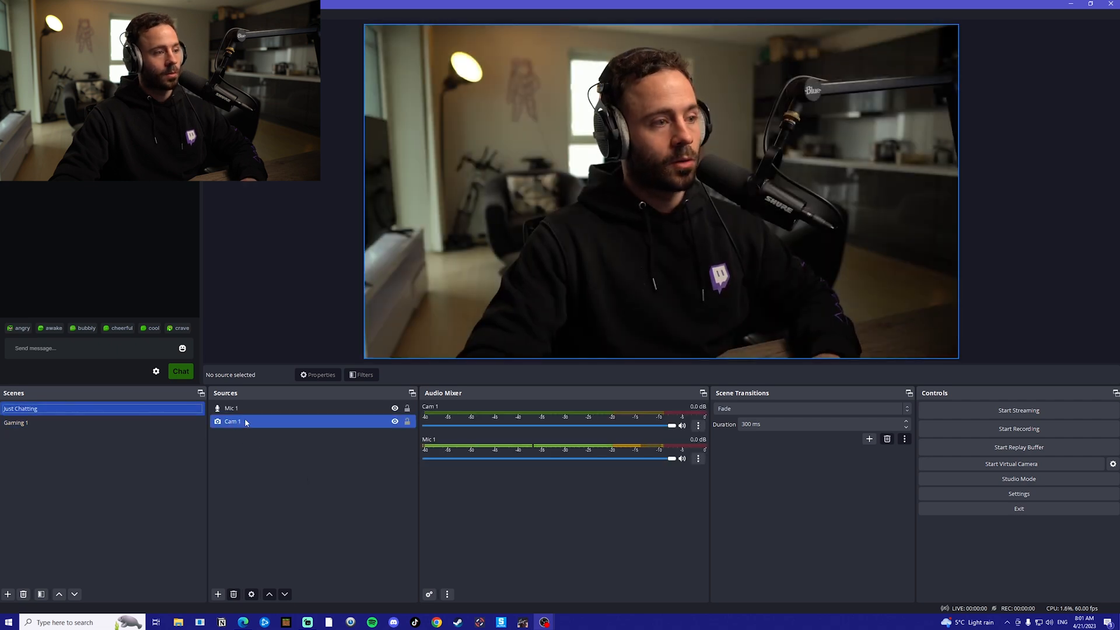
left_click(232, 421)
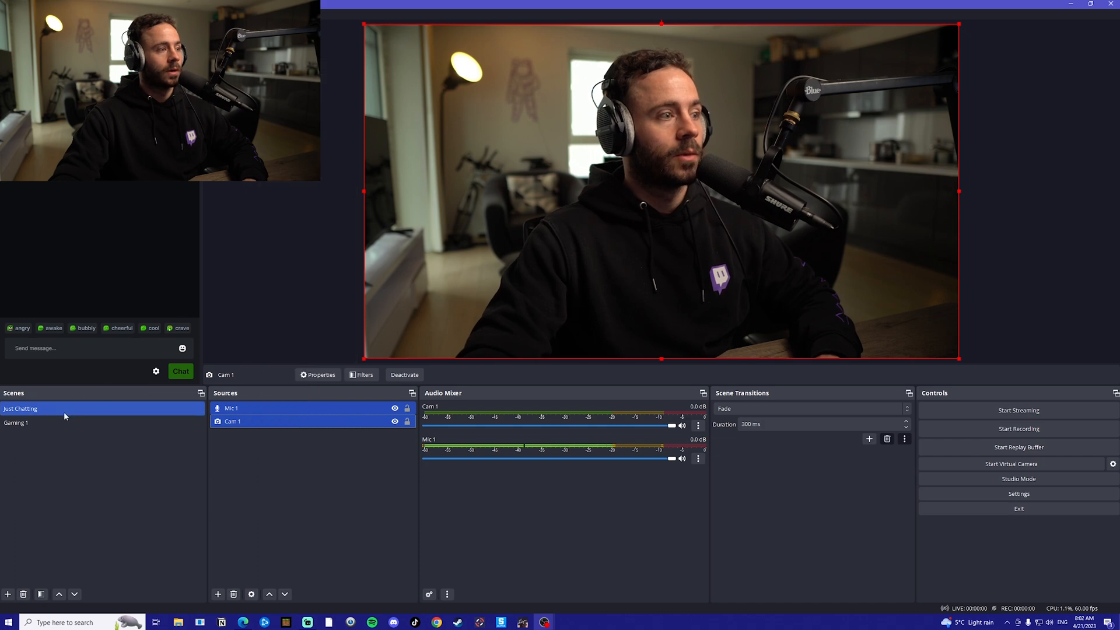
left_click(16, 422)
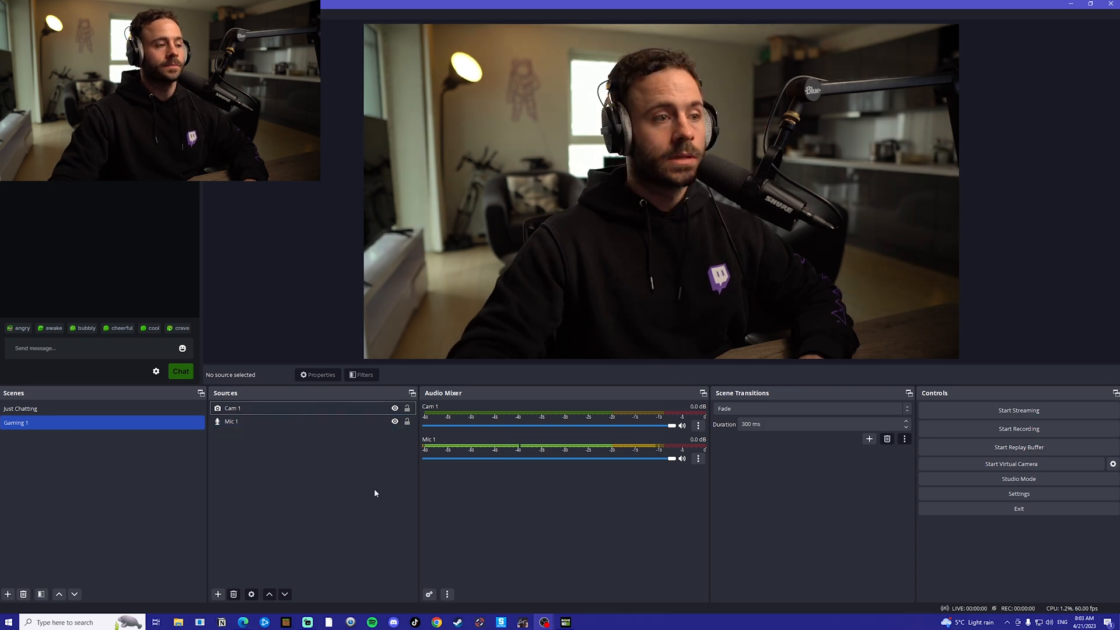
Step: Add a 'Game 1' game capture of a specific window, layered below the webcam, and resize Cam 1
left_click(217, 593)
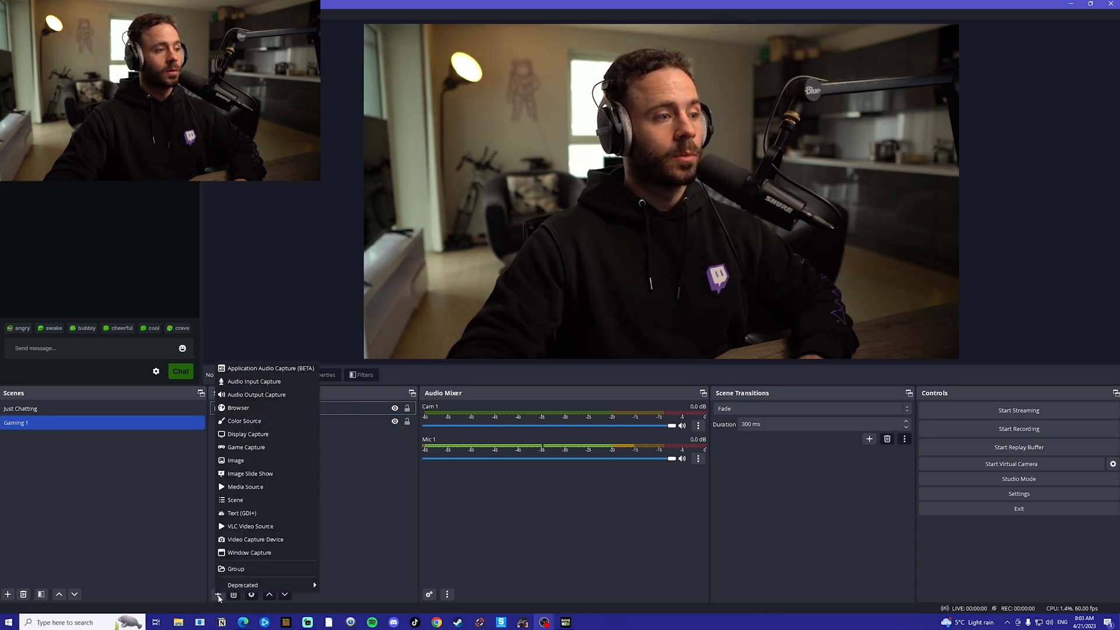
left_click(246, 447)
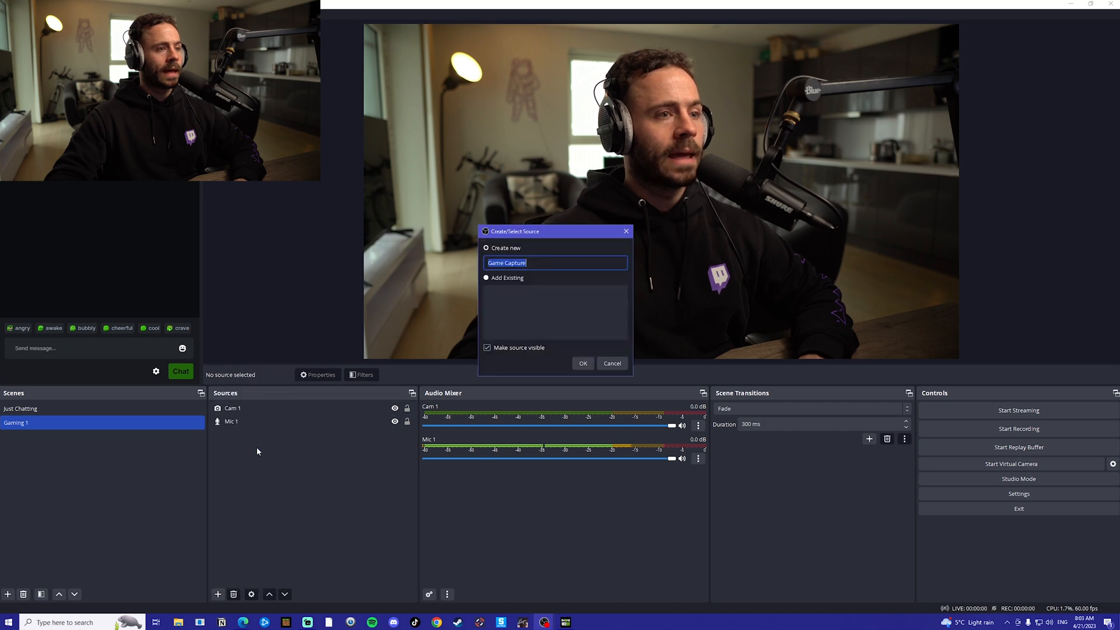
type("Game 1")
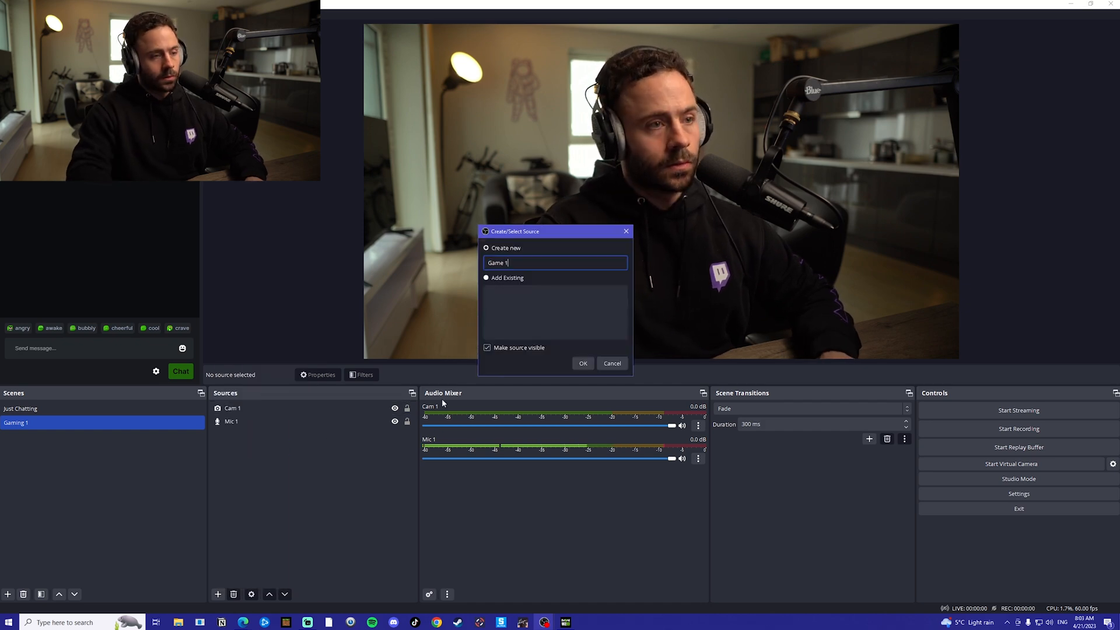
left_click(582, 362)
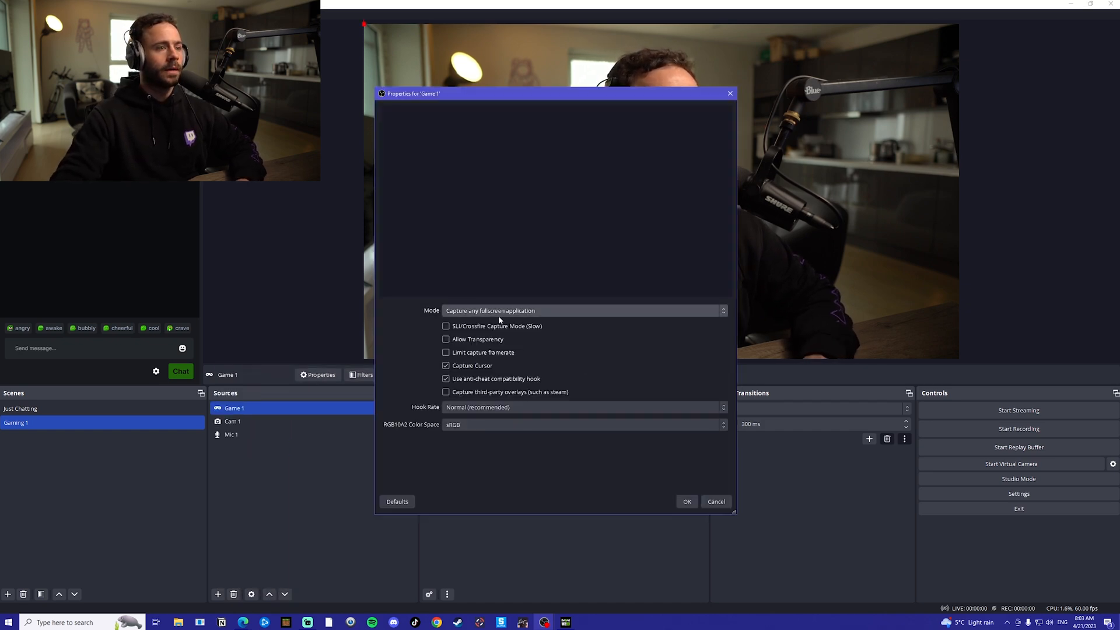
left_click(583, 310)
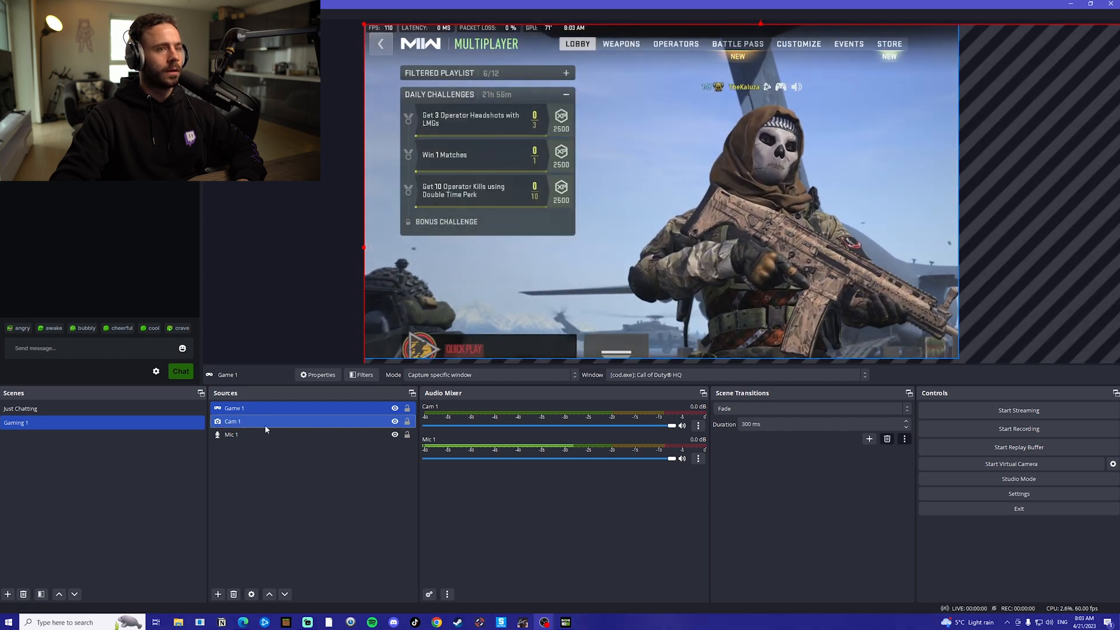
left_click(232, 421)
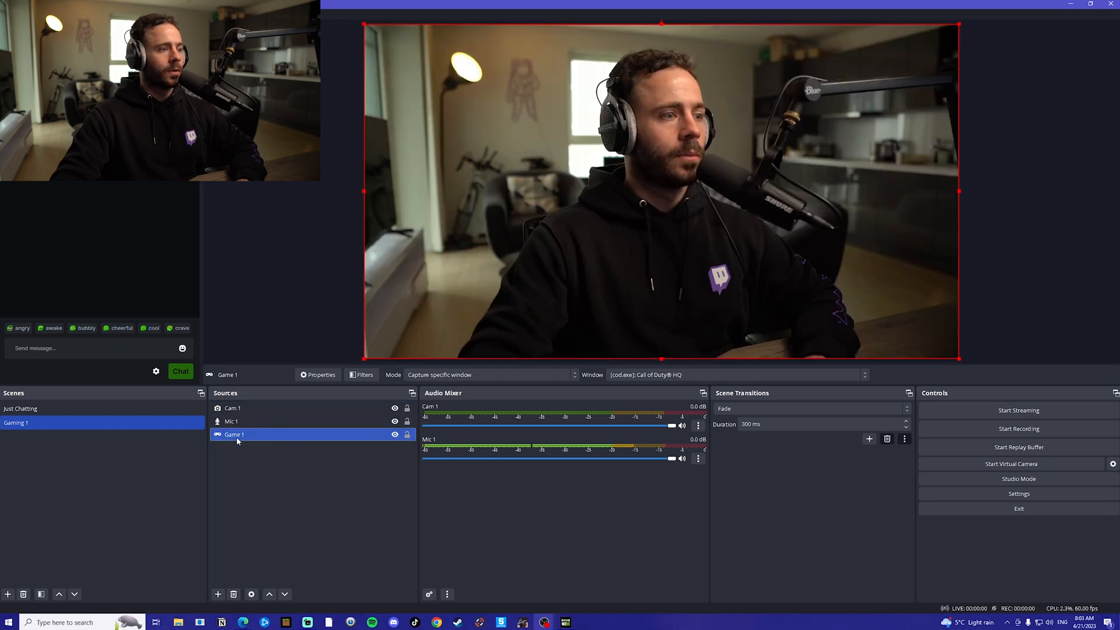
left_click(232, 407)
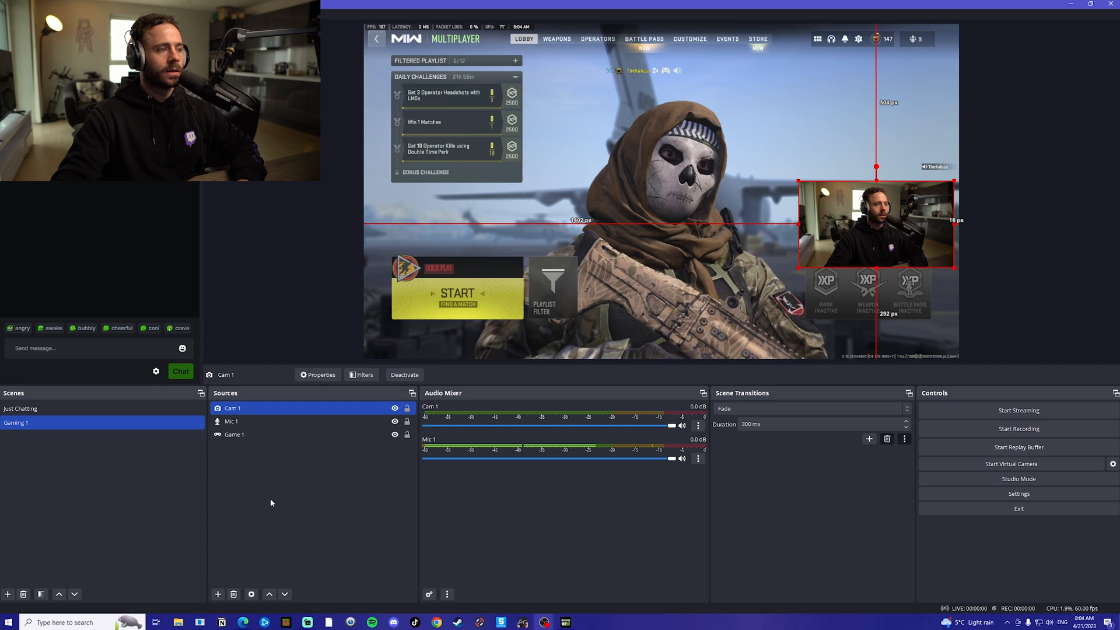
Step: Add a 'Game 2' audio output capture on the Game (TC-Helicon GoXLR) device
left_click(218, 594)
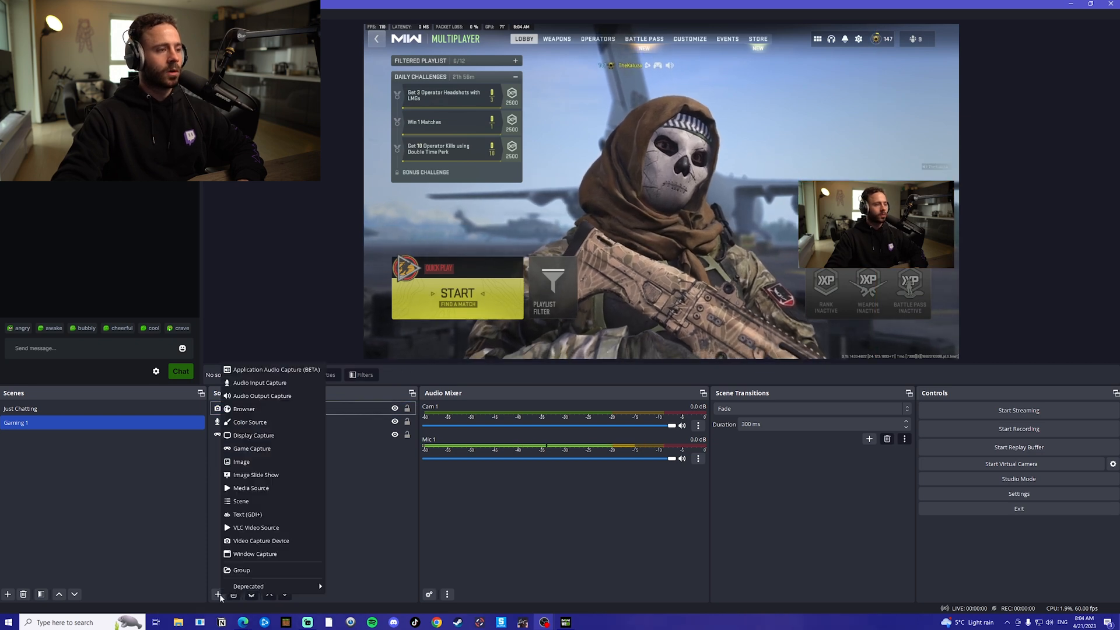
mouse_move(262, 396)
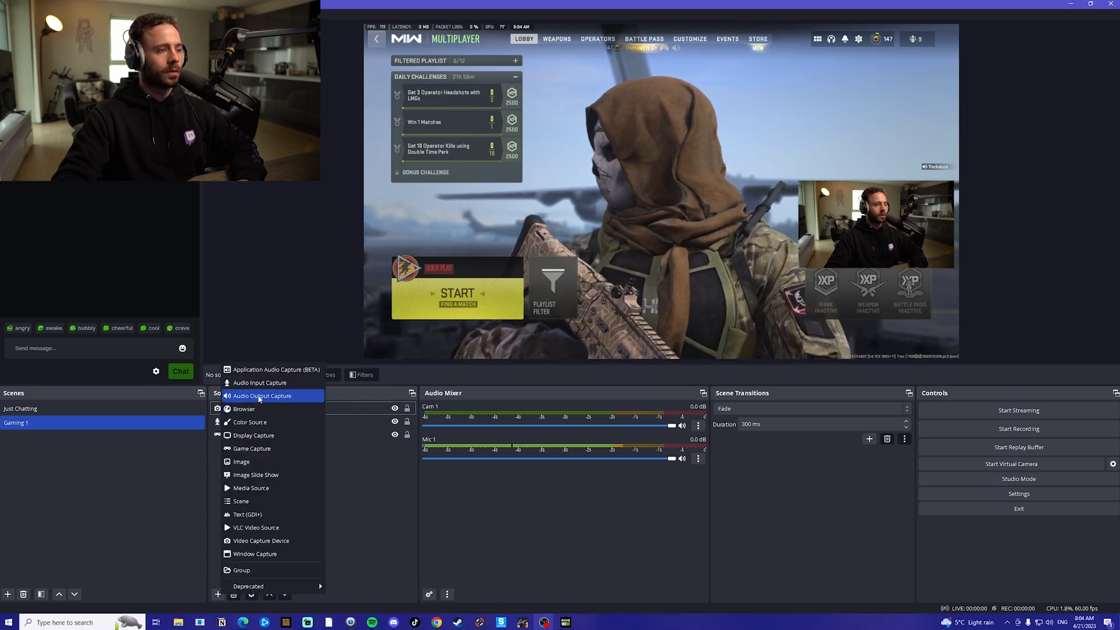
left_click(262, 396)
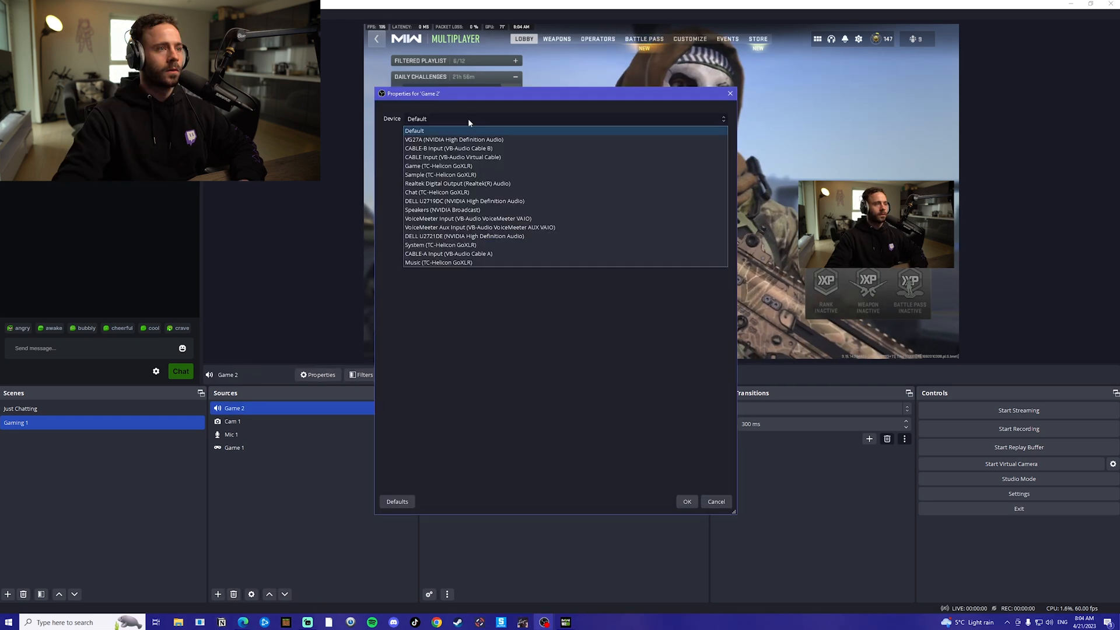
left_click(438, 165)
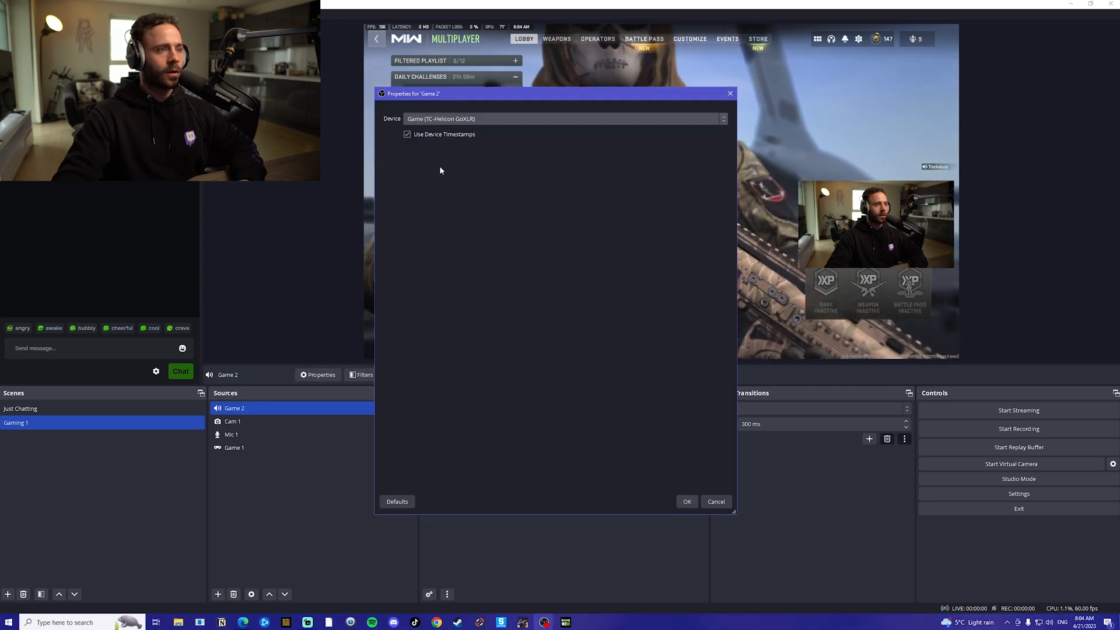
left_click(685, 501)
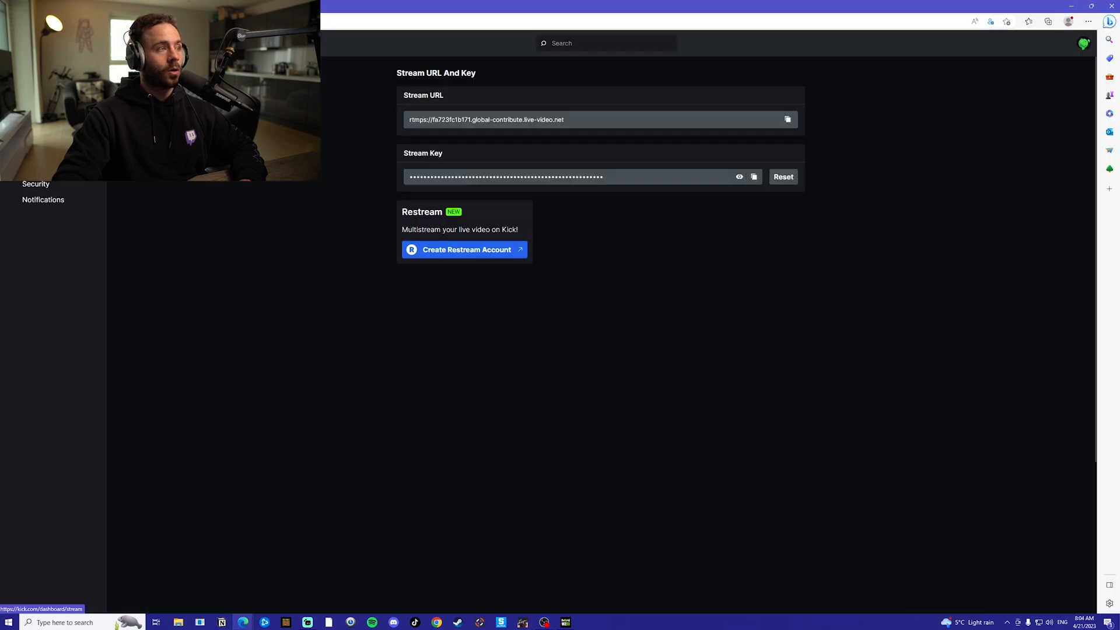
Step: Set the Kick stream title to 'Warzone King' with the Warzone category
left_click(859, 429)
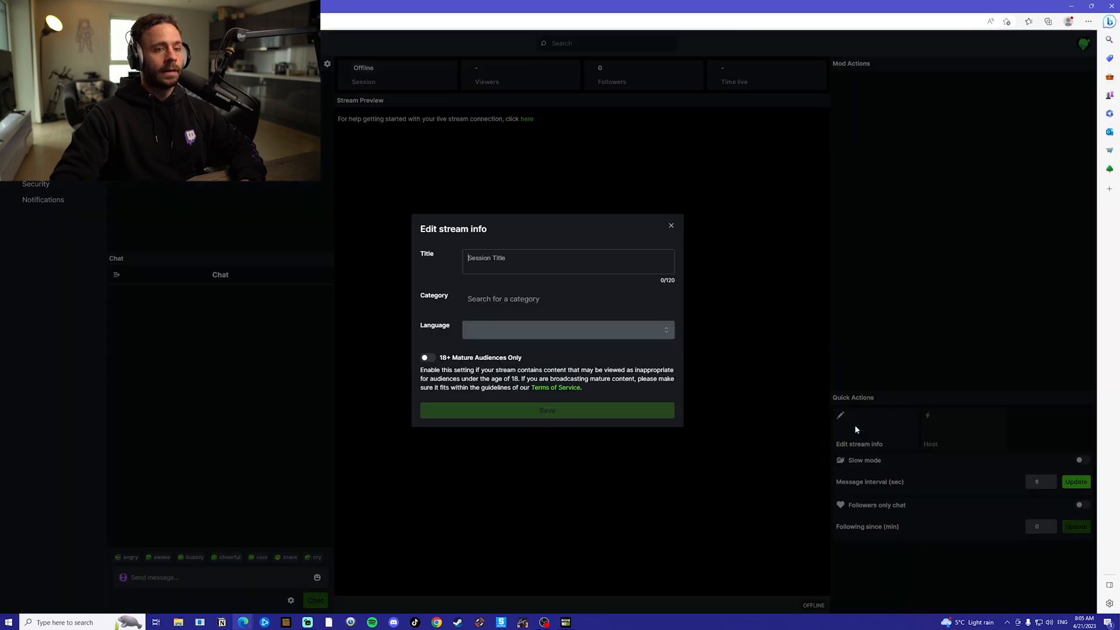
type("Warzo")
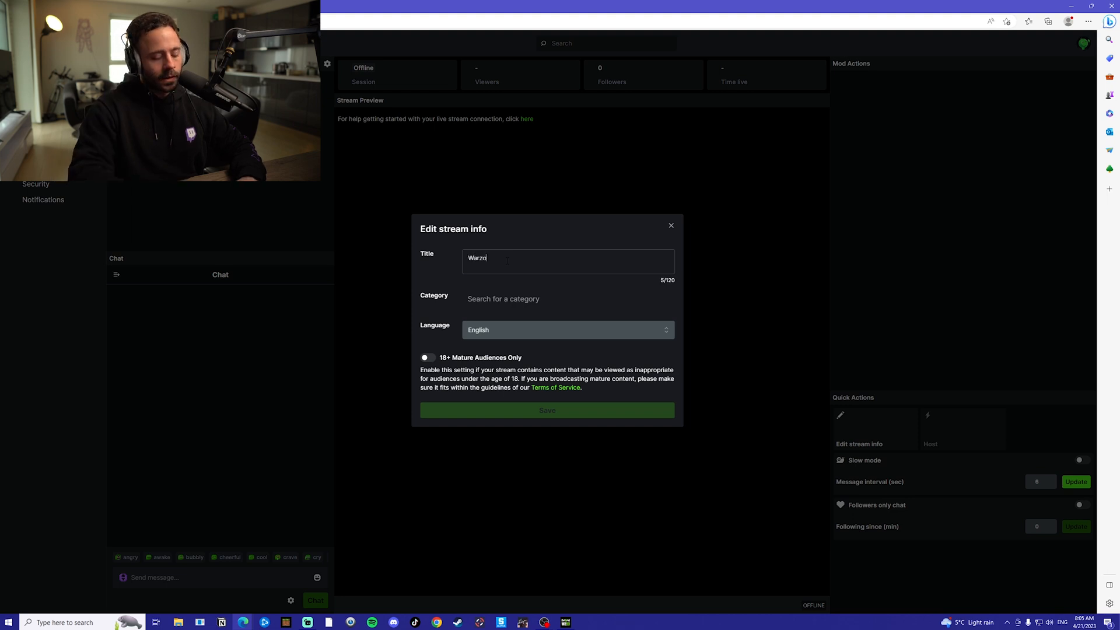
type("one King")
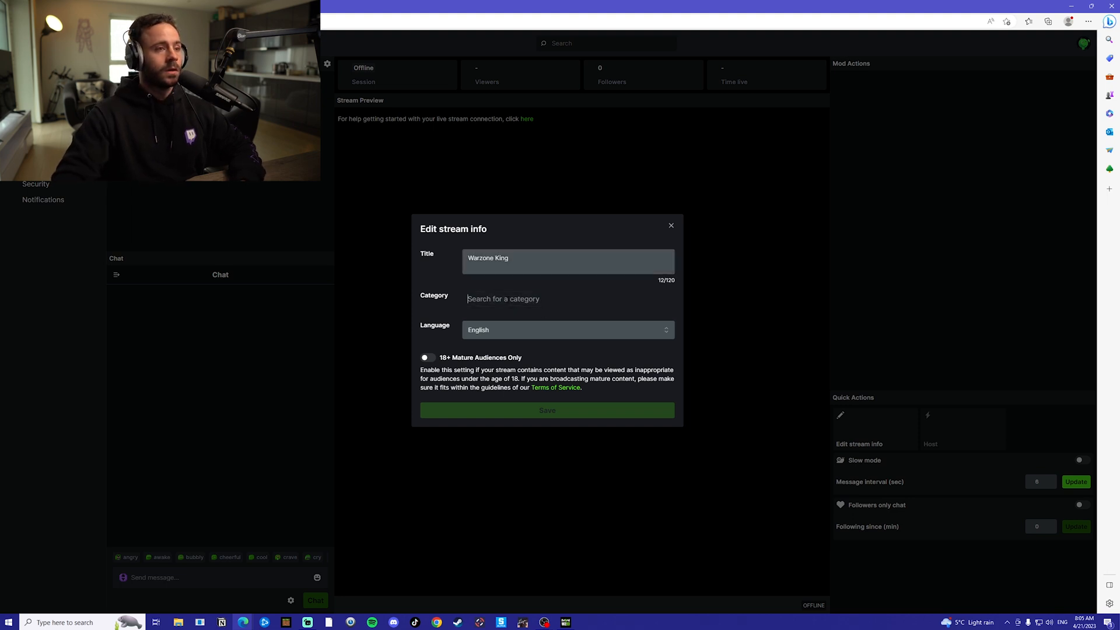
type("warzone")
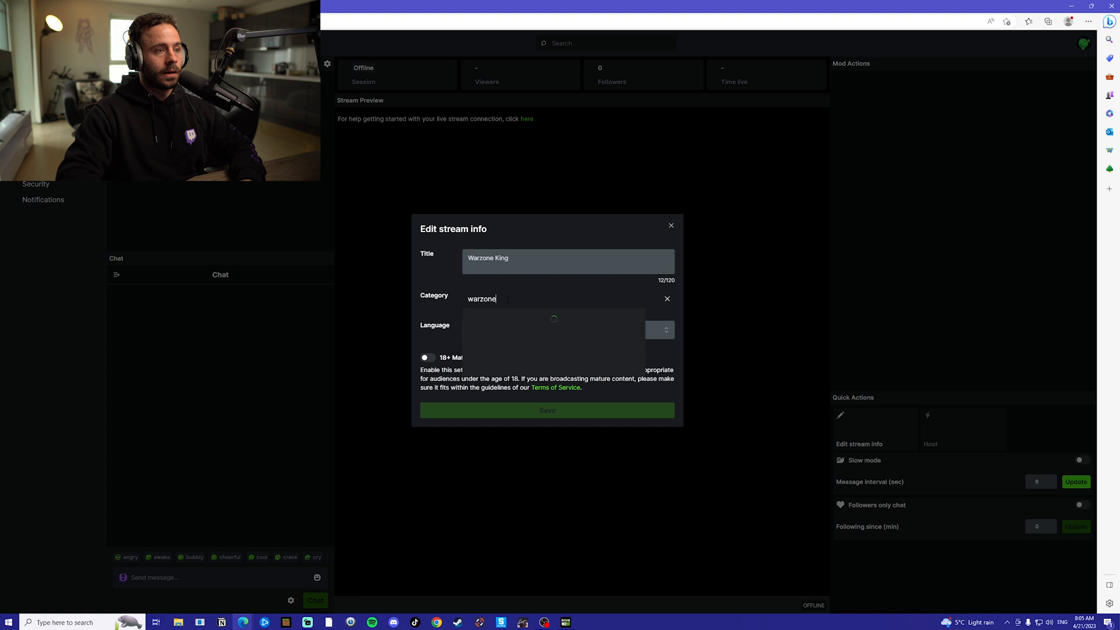
left_click(670, 225)
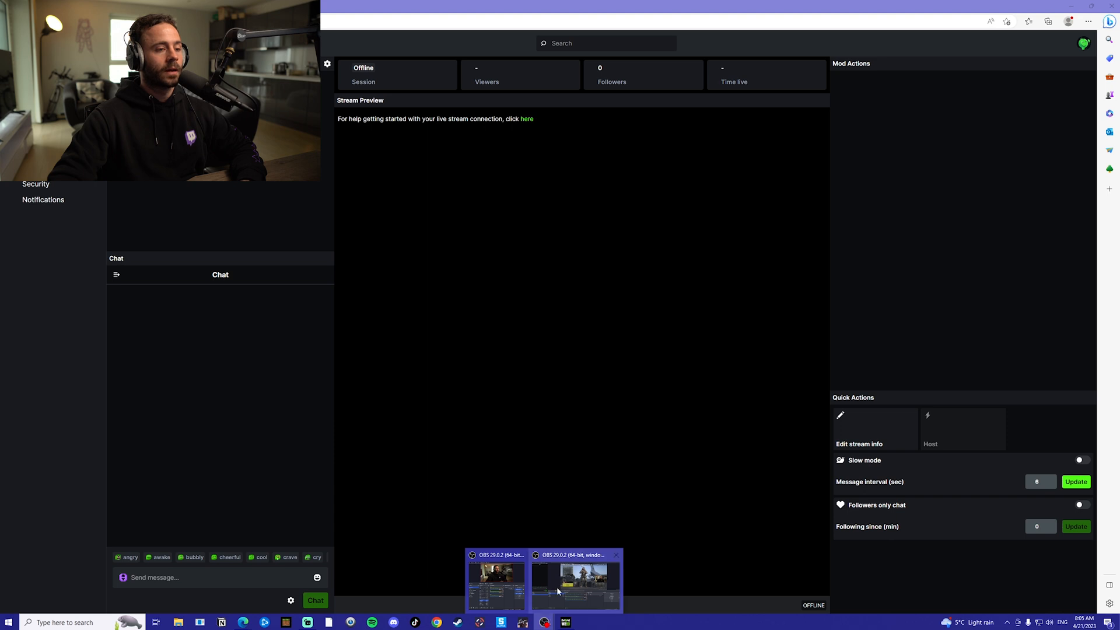
Step: Start streaming in OBS and return to the Kick creator dashboard
left_click(575, 582)
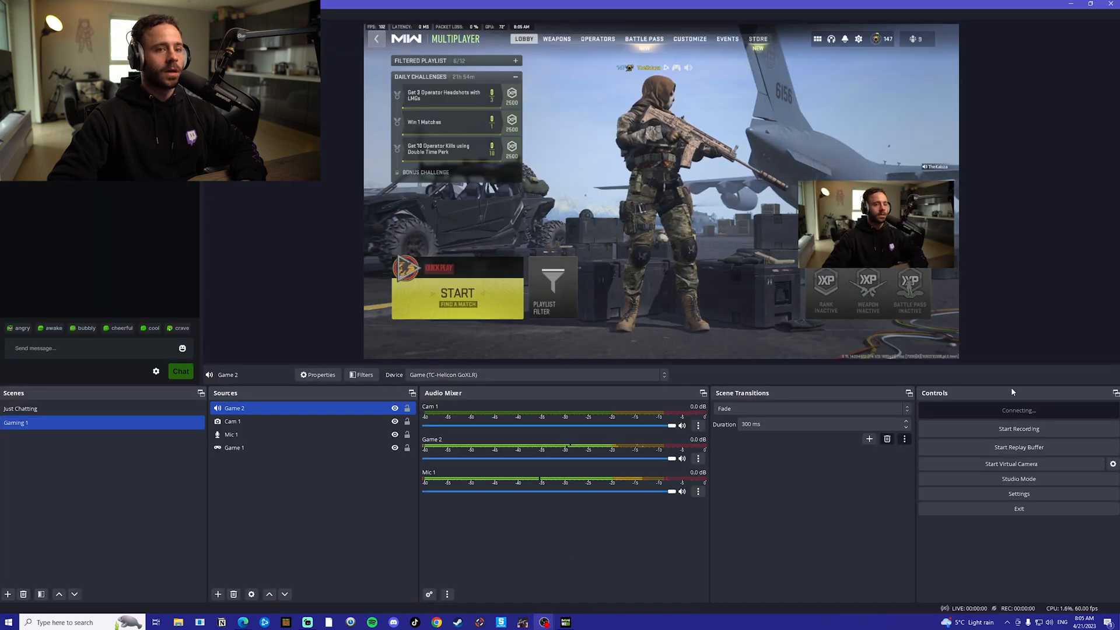
left_click(1017, 410)
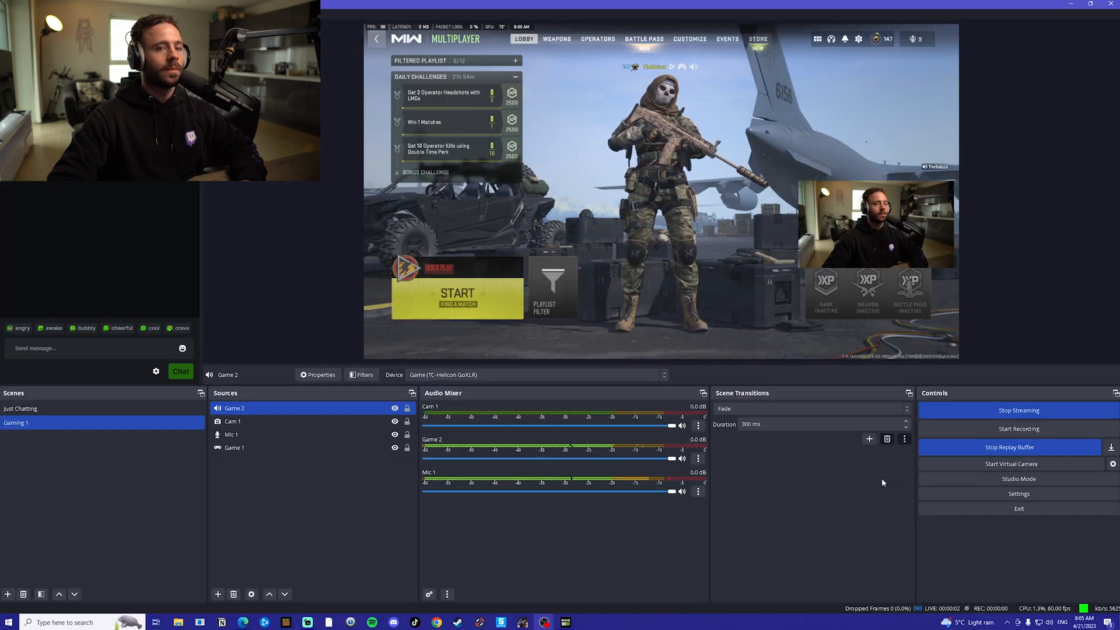
mouse_move(221, 622)
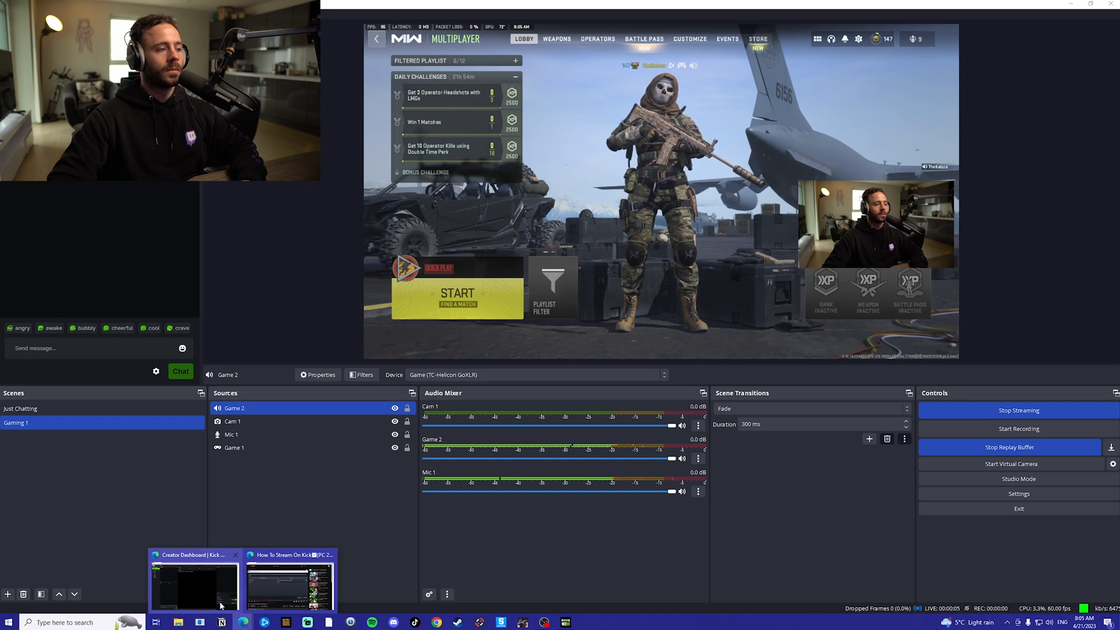
left_click(193, 582)
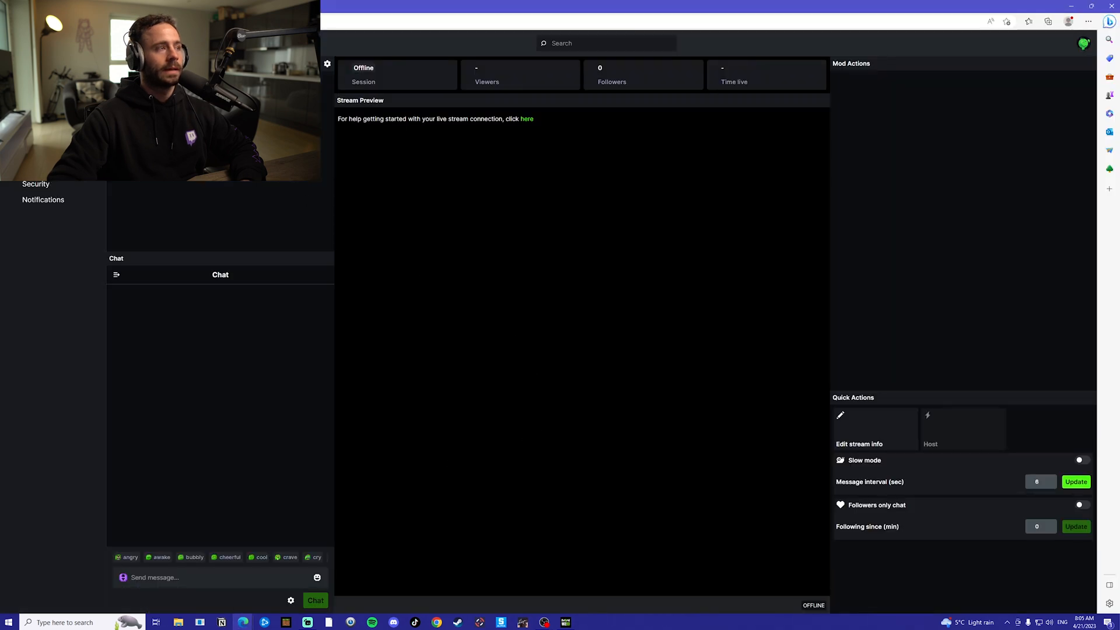